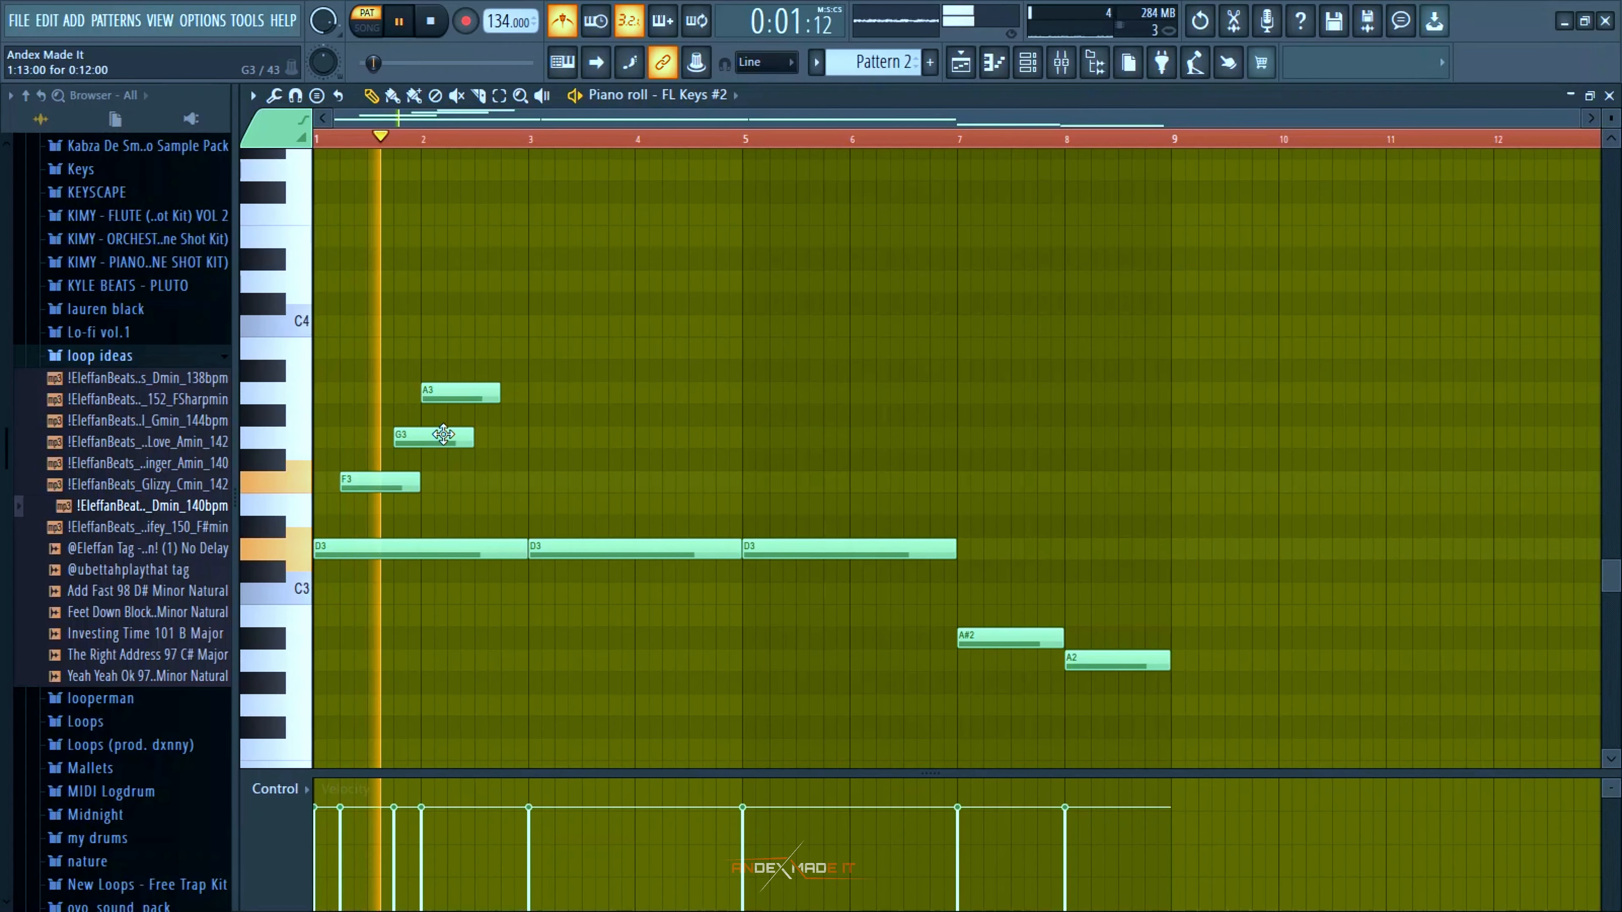
Step: Remove and re-place the opening notes of the Pattern 2 keys melody in the piano roll
right_click(434, 436)
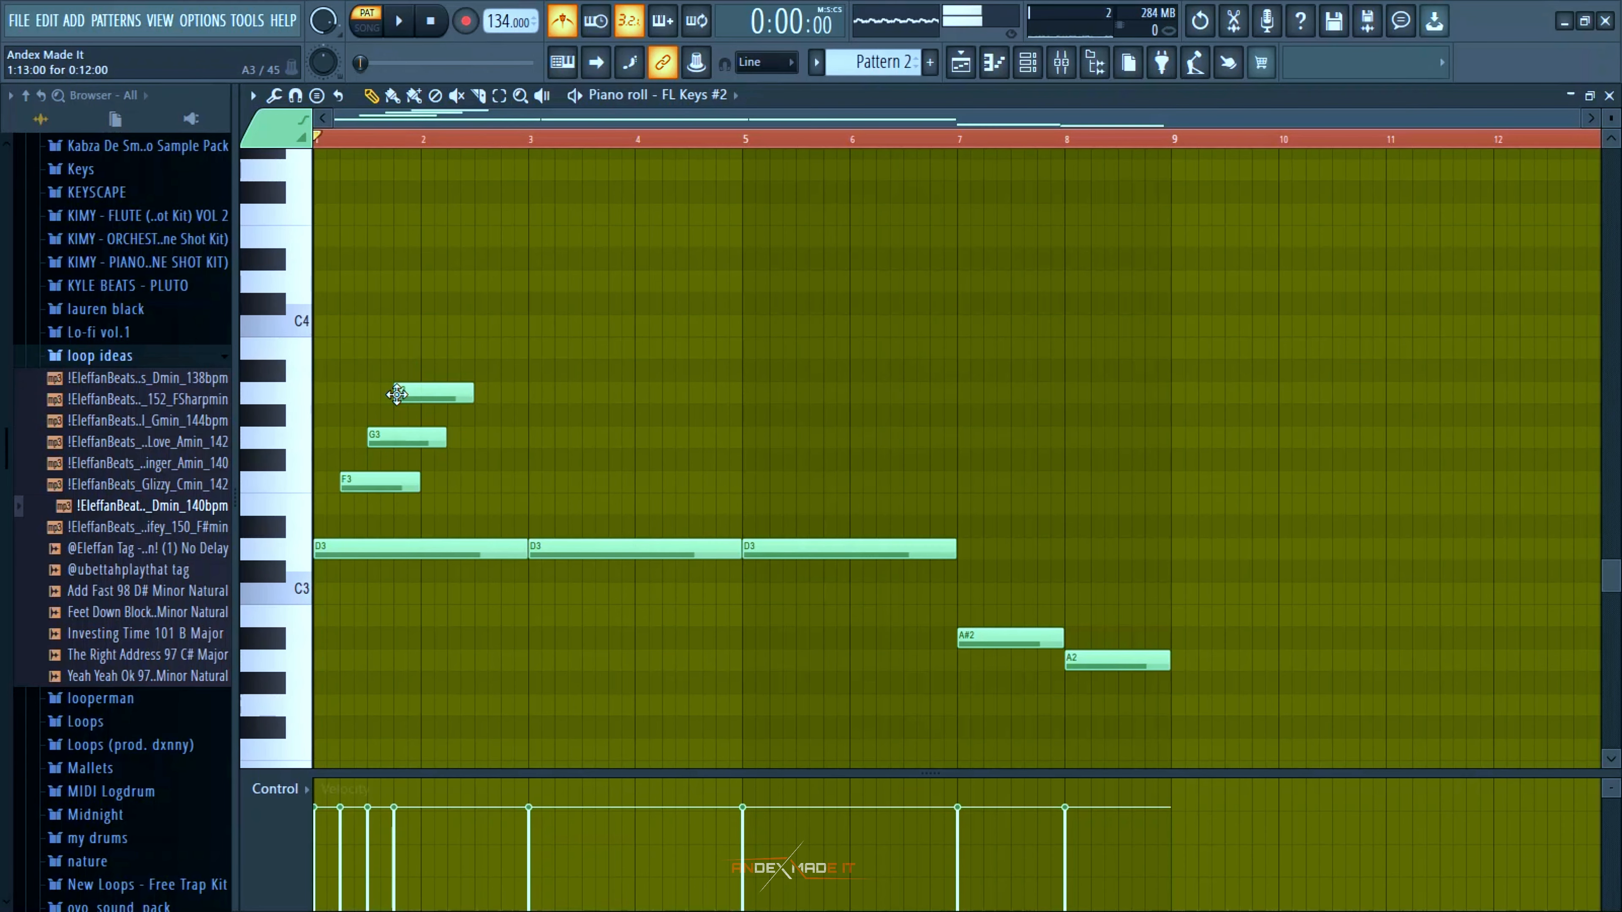
left_click(398, 21)
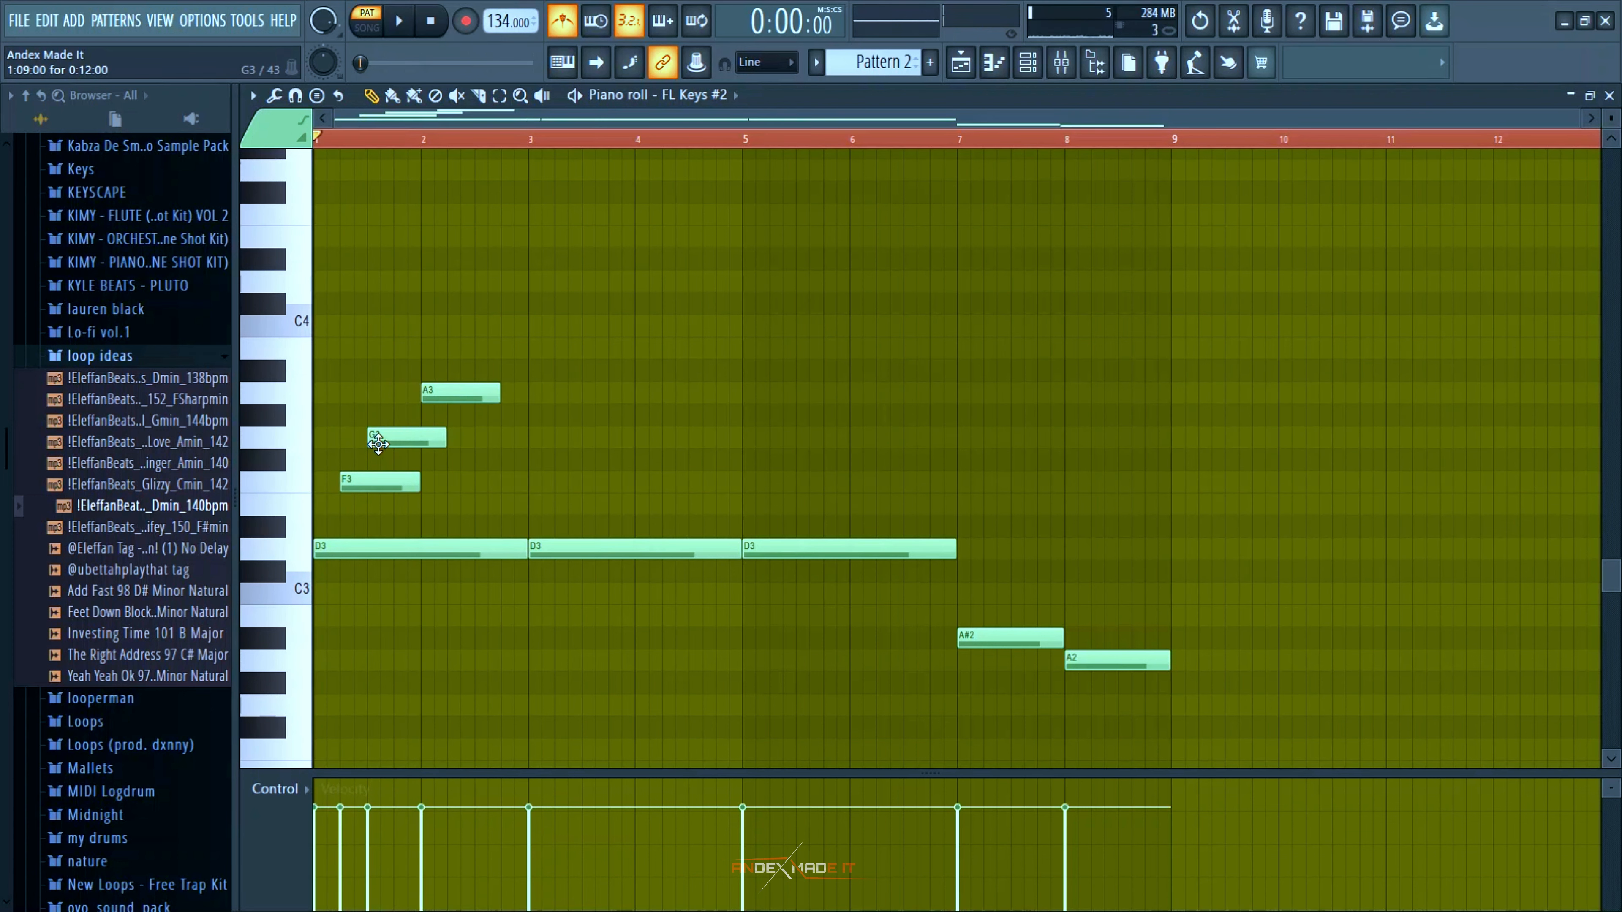
left_click(399, 20)
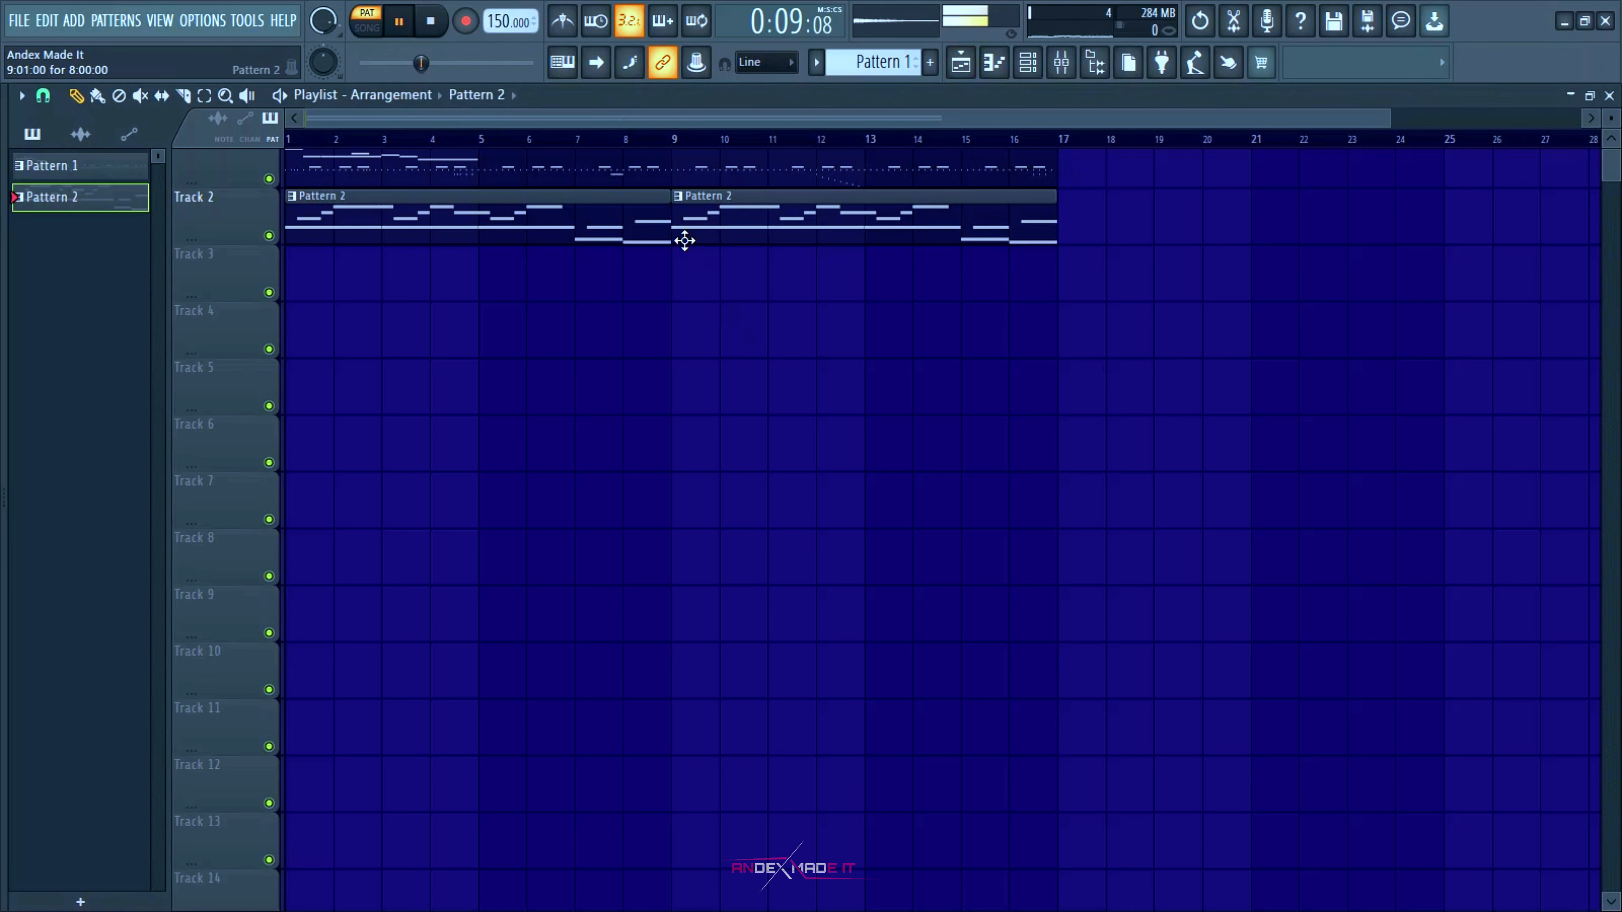
Step: Play the arrangement and bring up the mixer with the FL Keys #2 insert visible
left_click(365, 27)
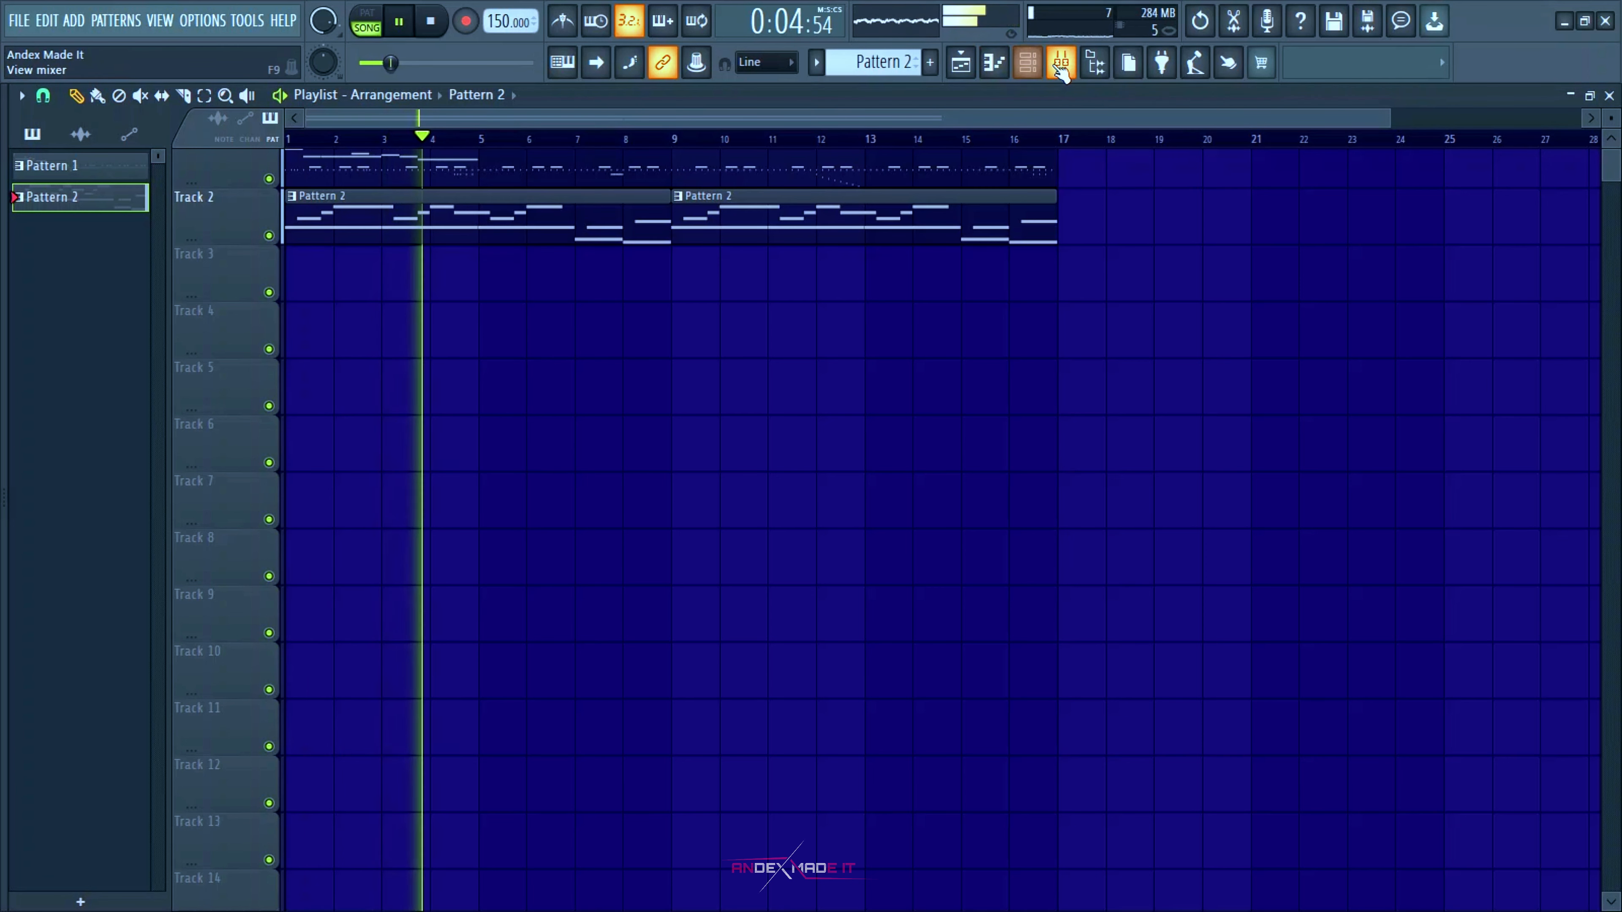
left_click(1027, 61)
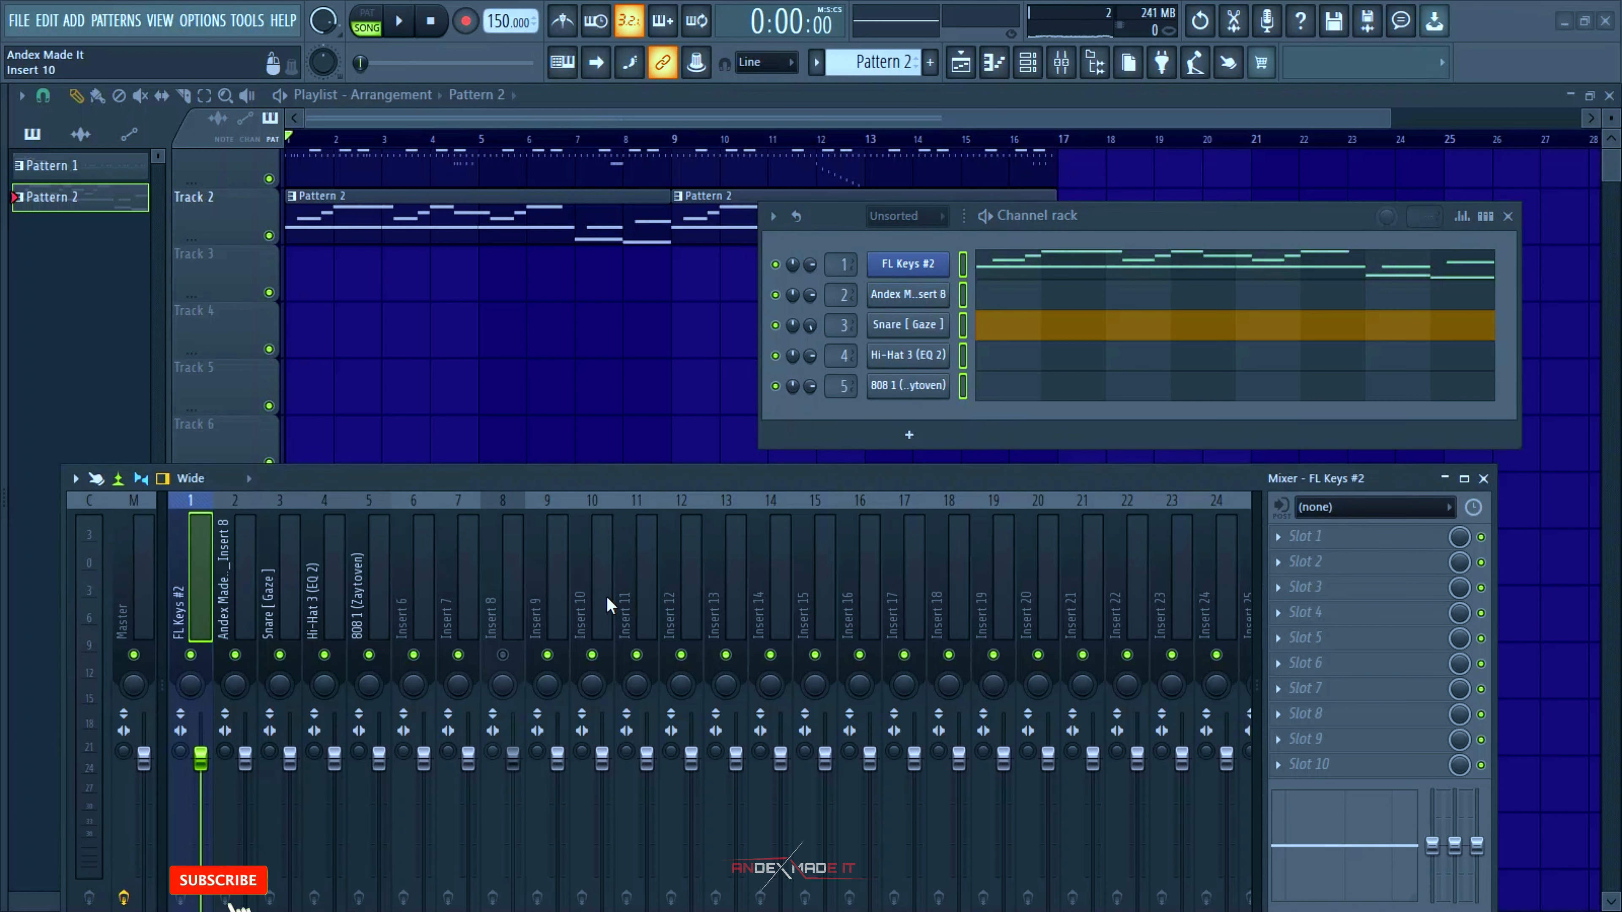
Step: Load Fruity Parametric EQ 2 on the keys insert with band 1 set to Steep 8 order
left_click(398, 20)
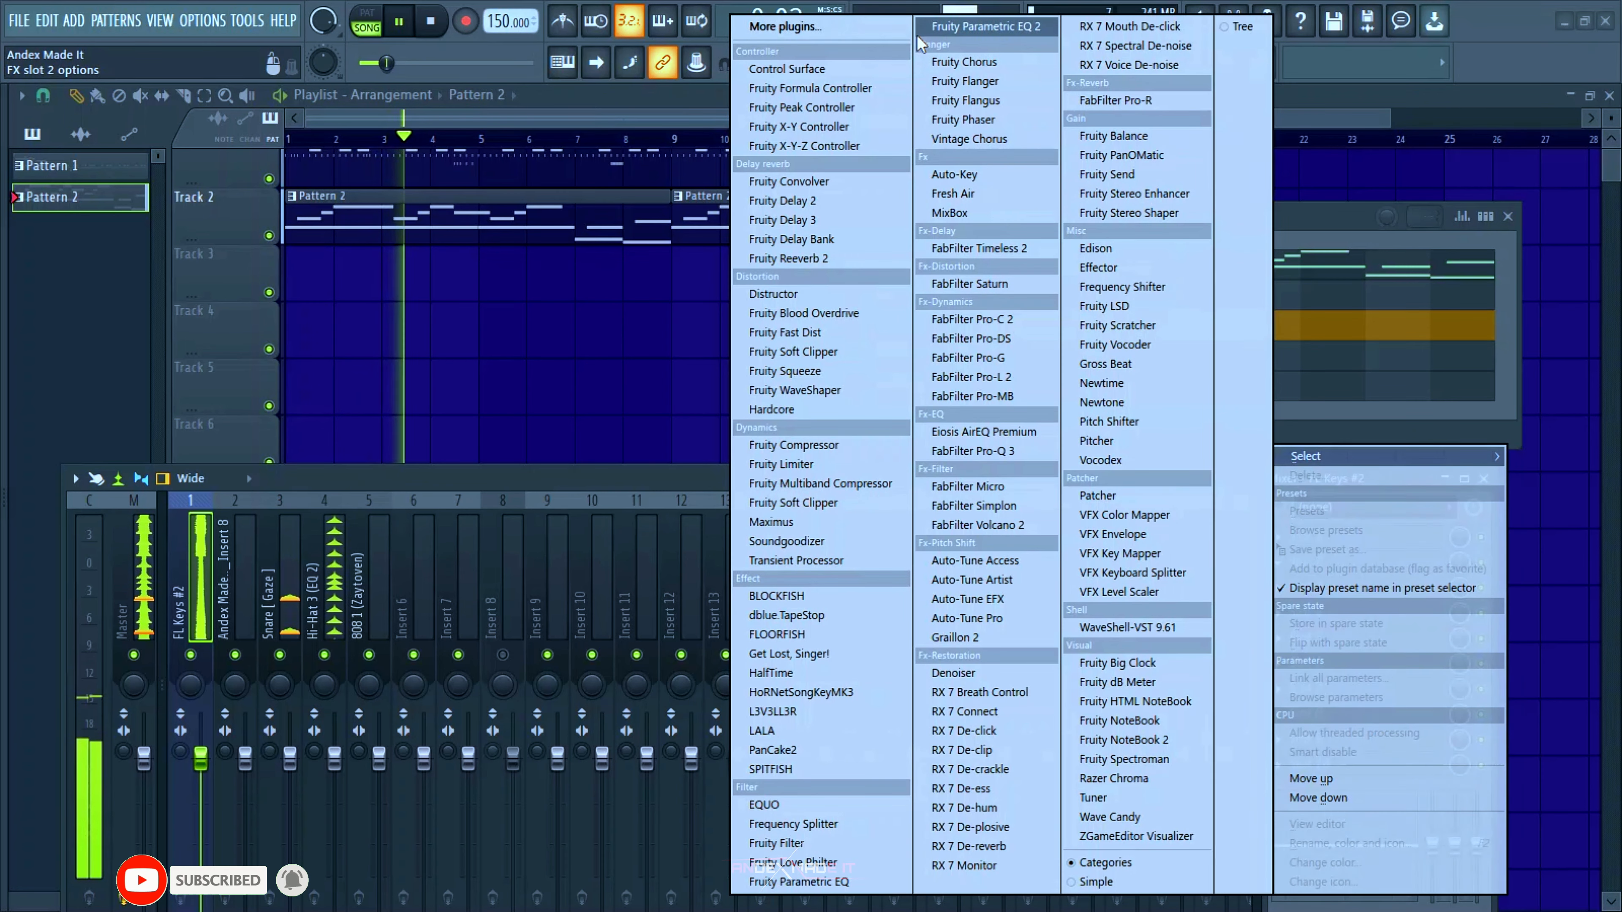
left_click(987, 26)
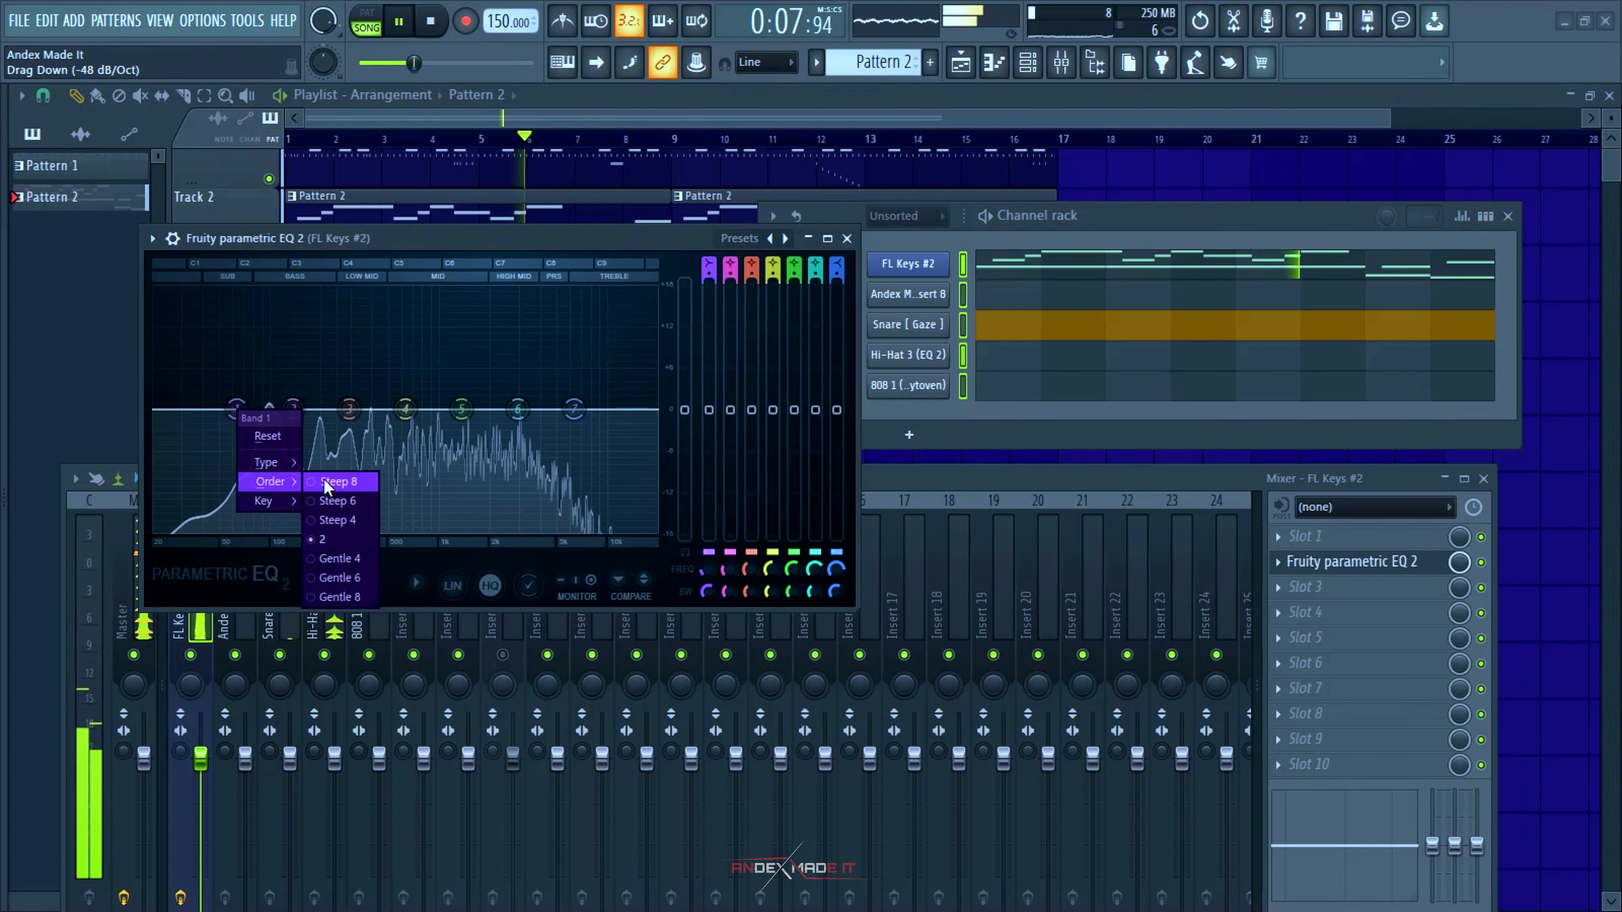
left_click(338, 481)
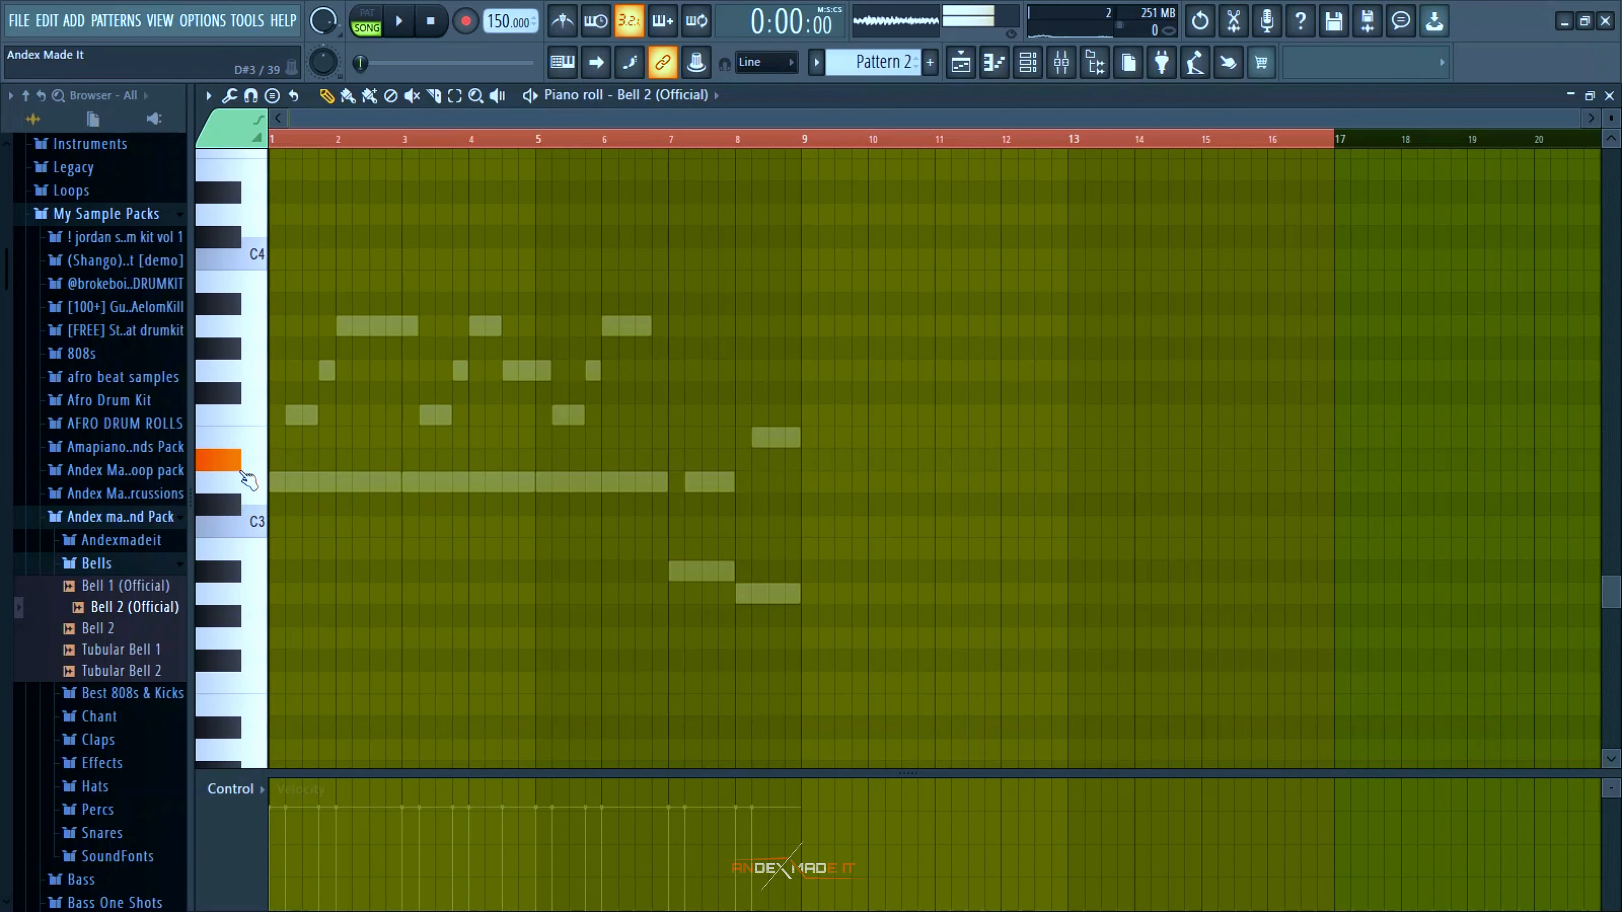
Step: Draw the repeating D3, E3 and F3 bell notes for Bell 2 with the pencil tool
left_click(398, 21)
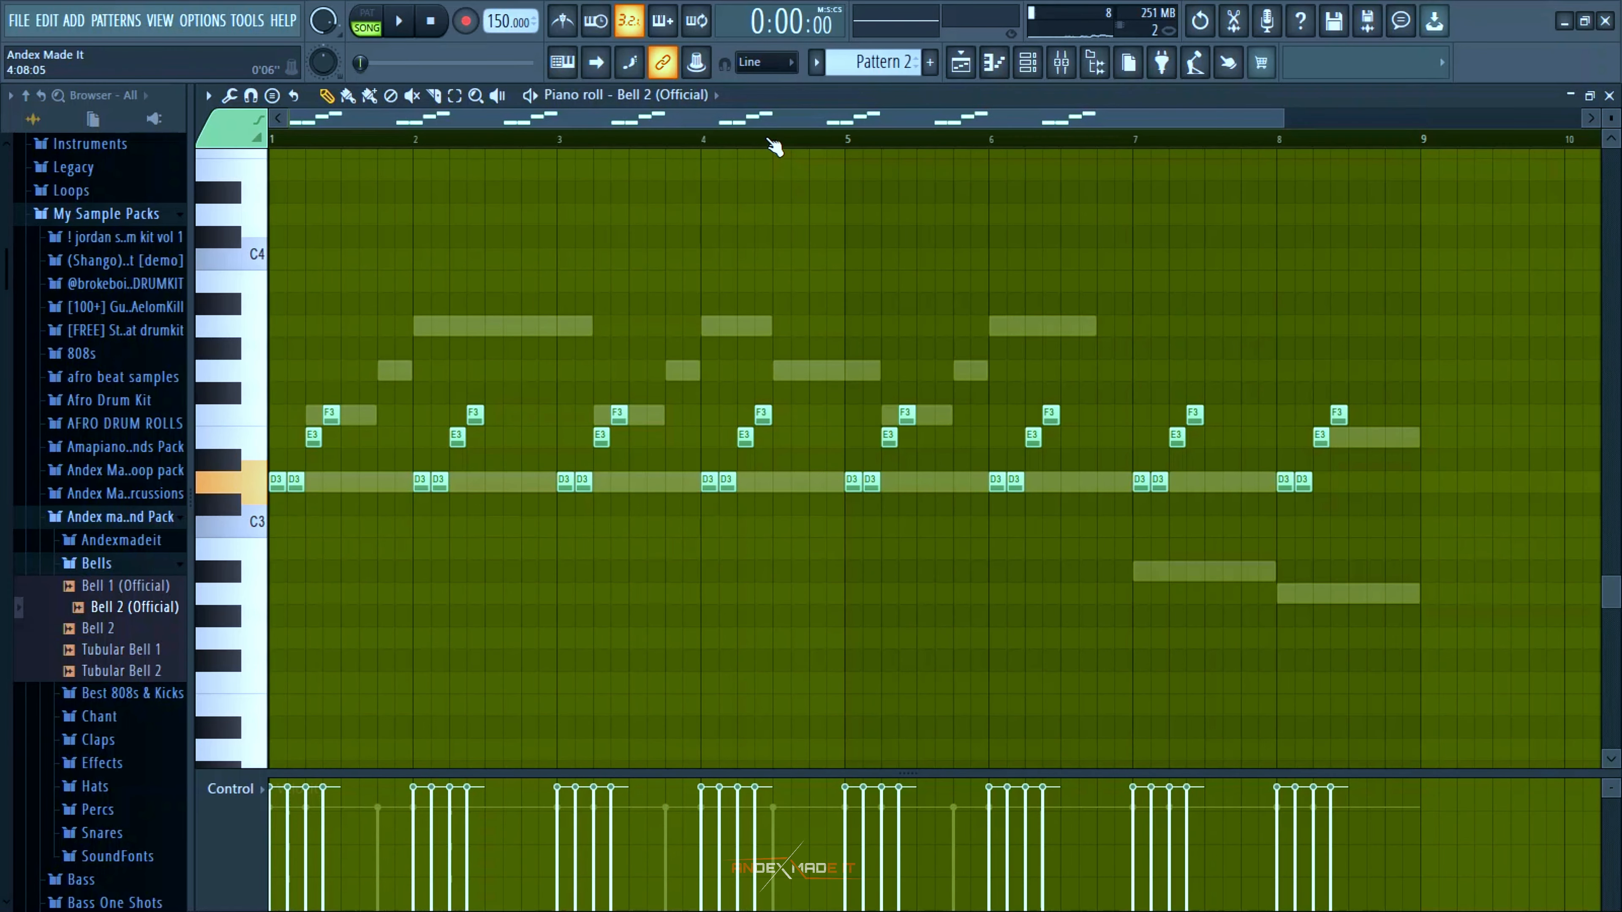
left_click(1028, 64)
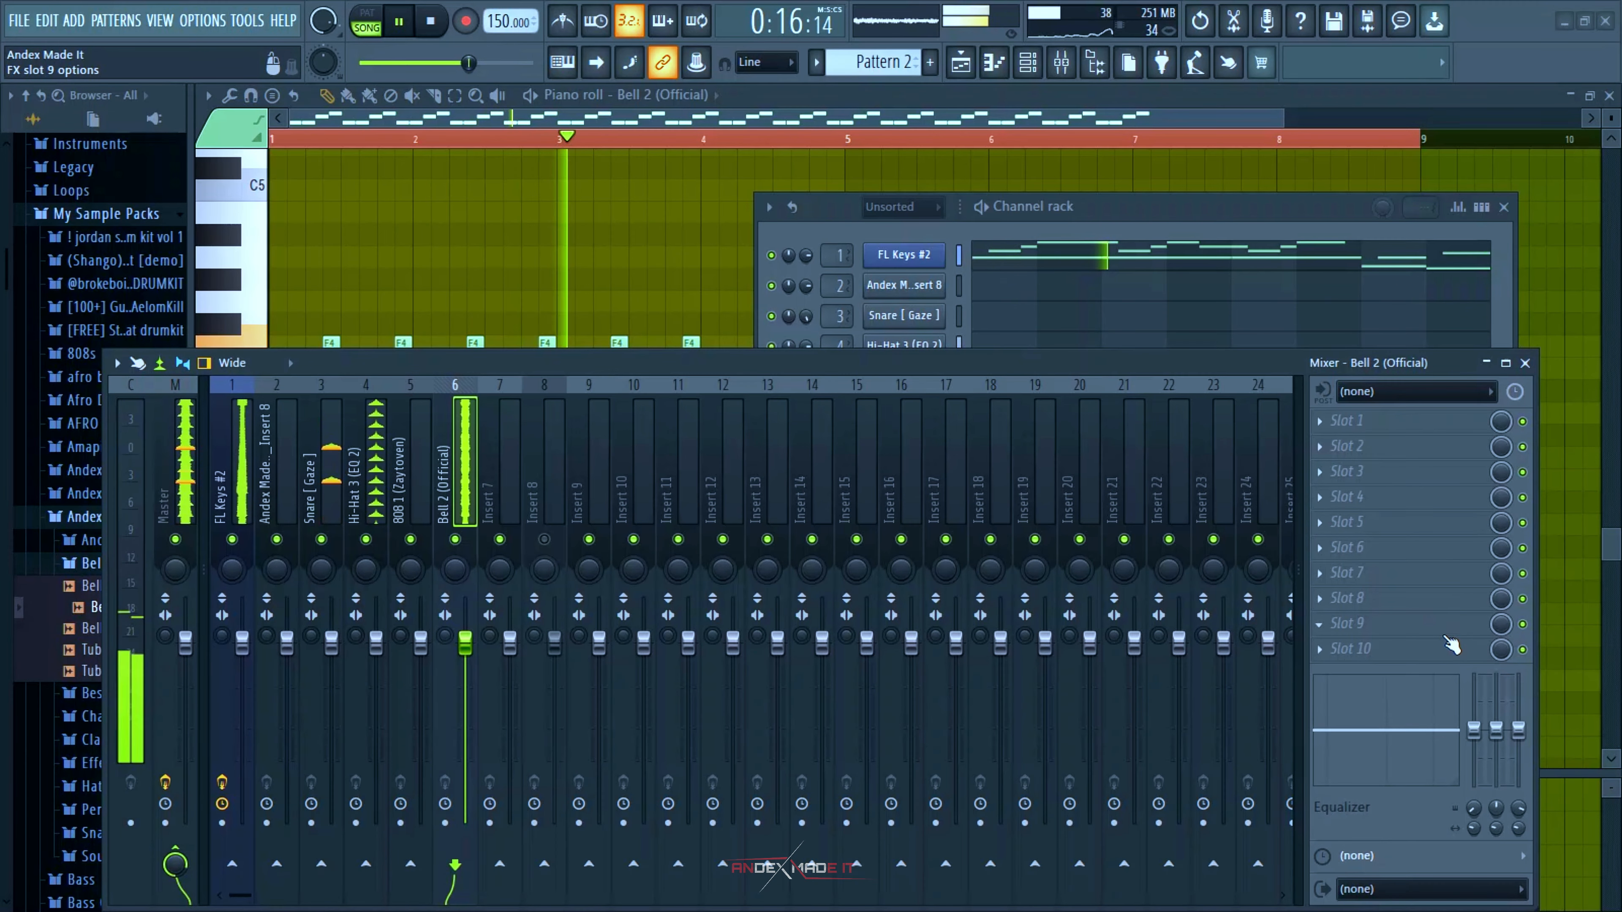
Step: Bring up Pattern 1's empty piano roll for the 808 1 (Zaytoven) channel
left_click_drag(1443, 729, 1437, 755)
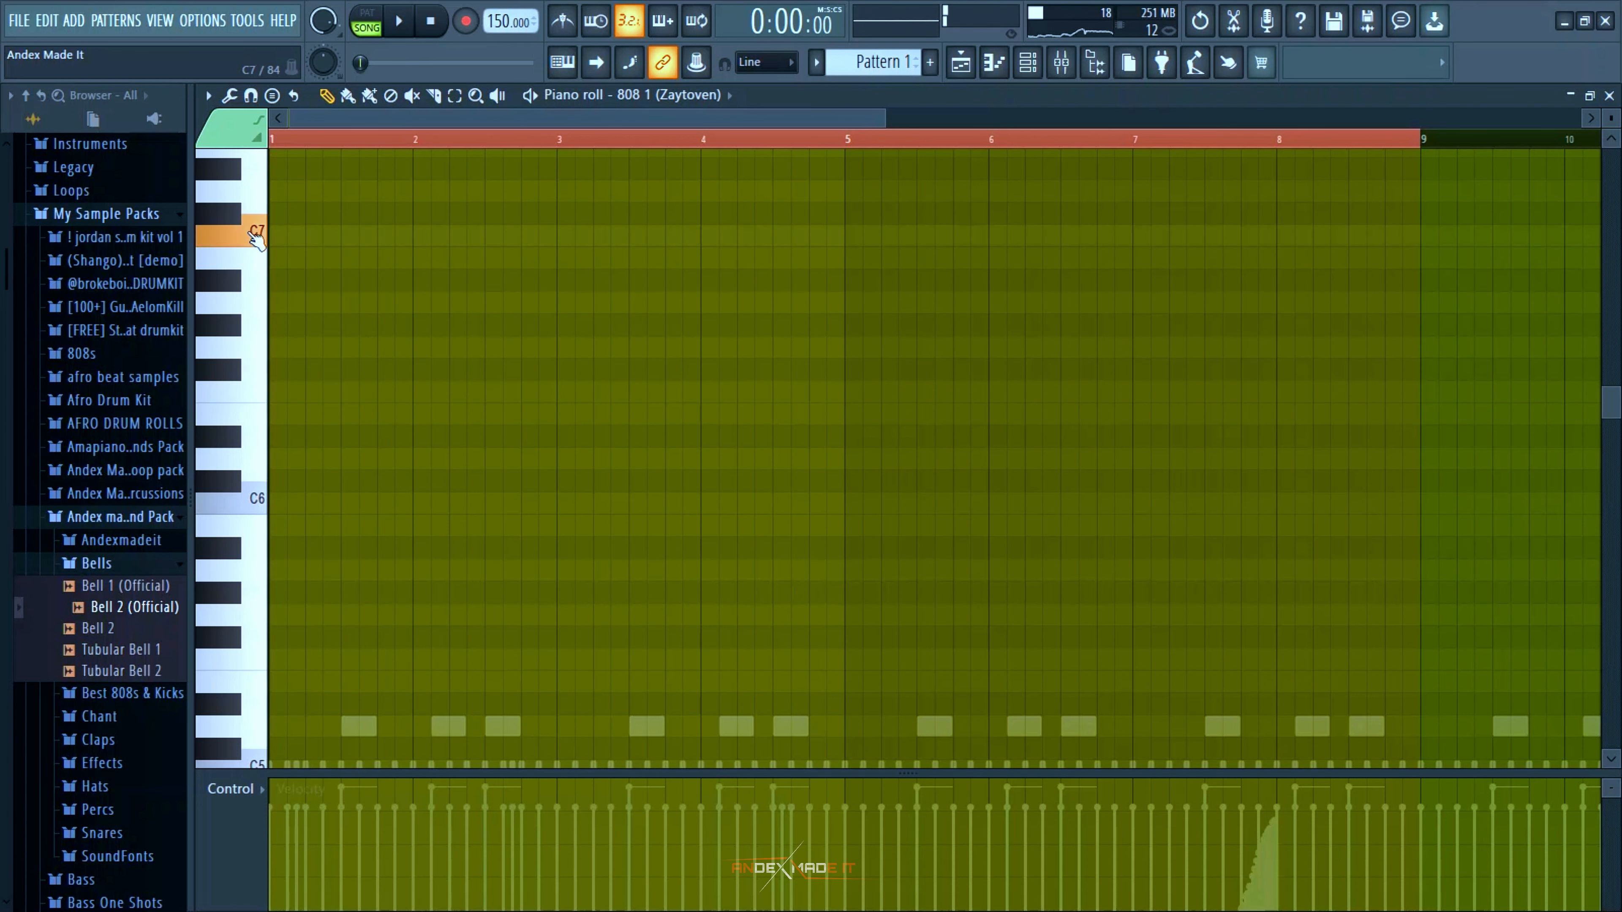
Step: Draw long C5 808 notes with D5 and A#4 accents across sixteen bars
left_click(398, 19)
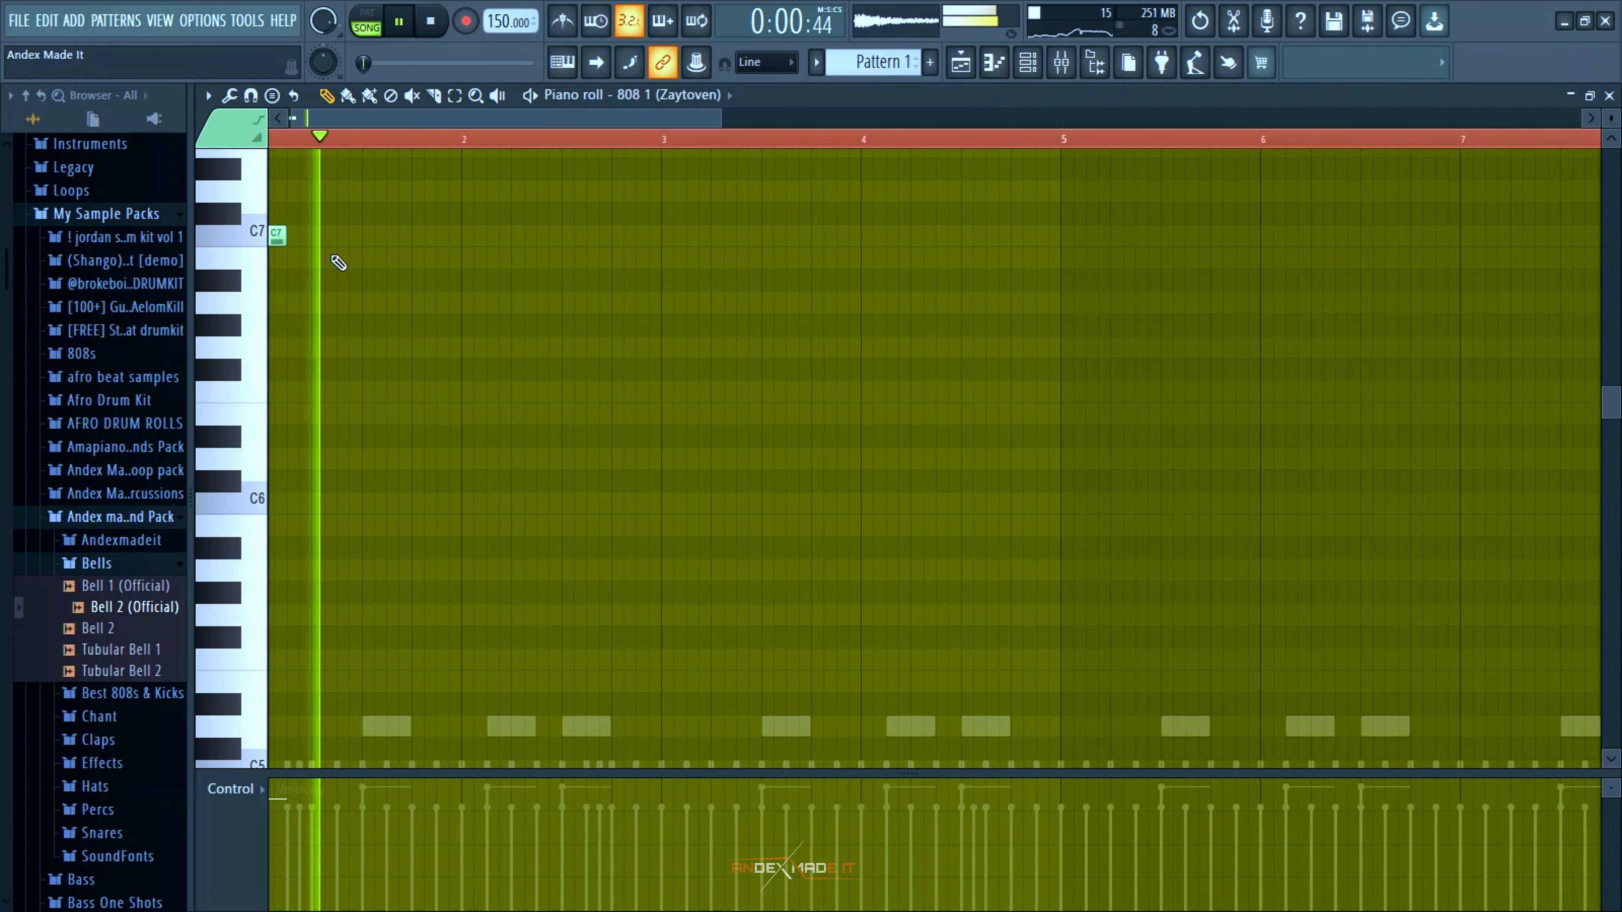
left_click(447, 236)
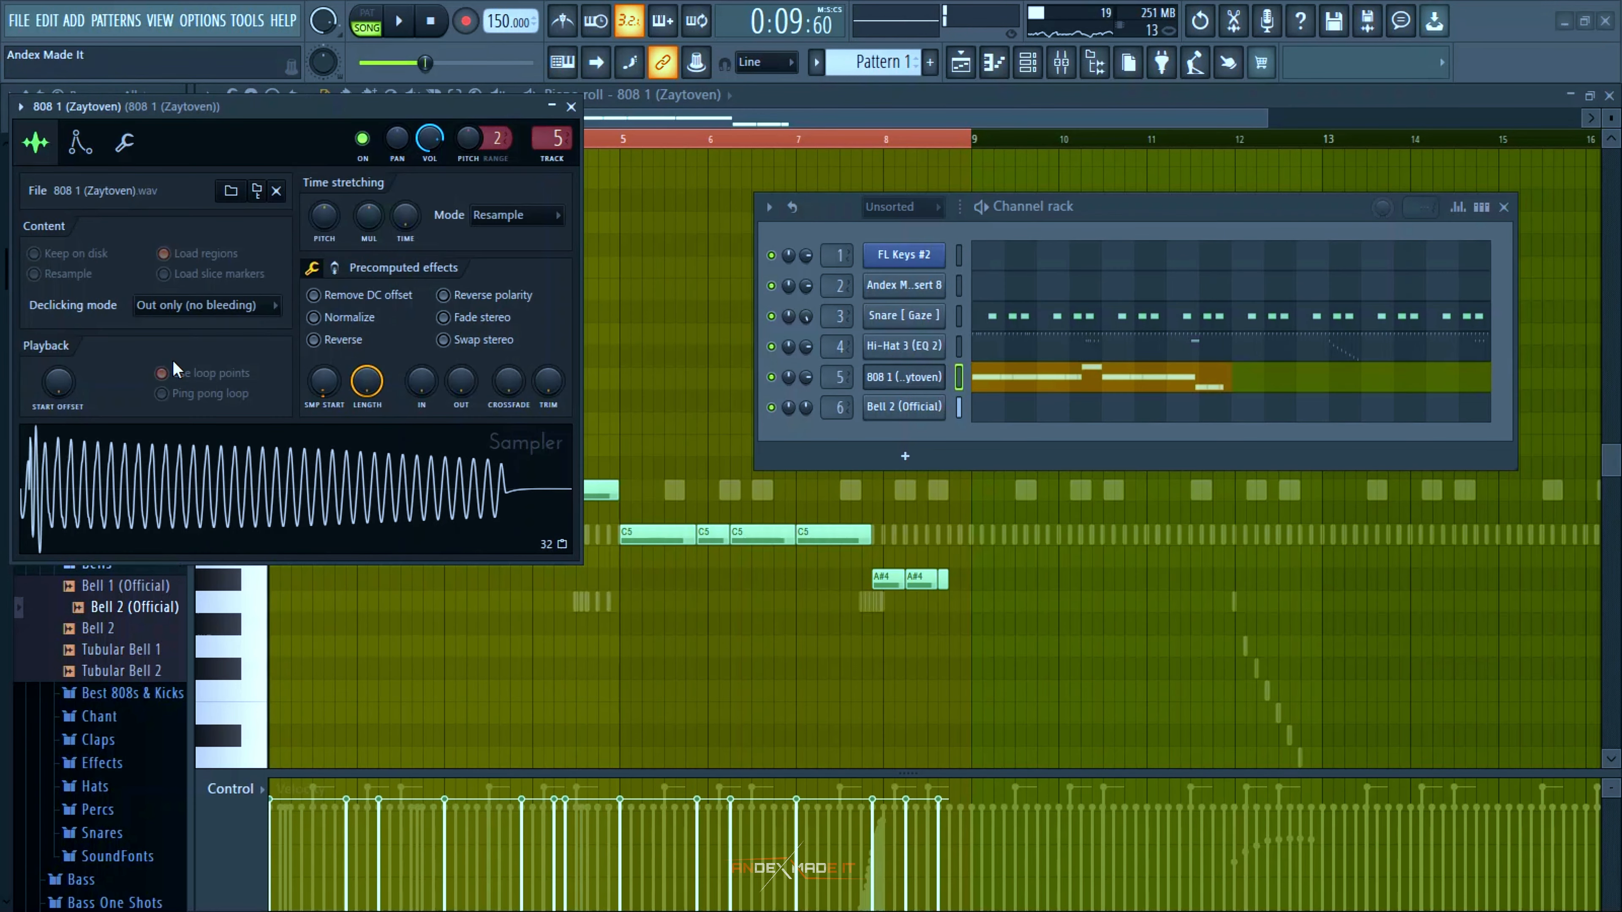
right_click(902, 377)
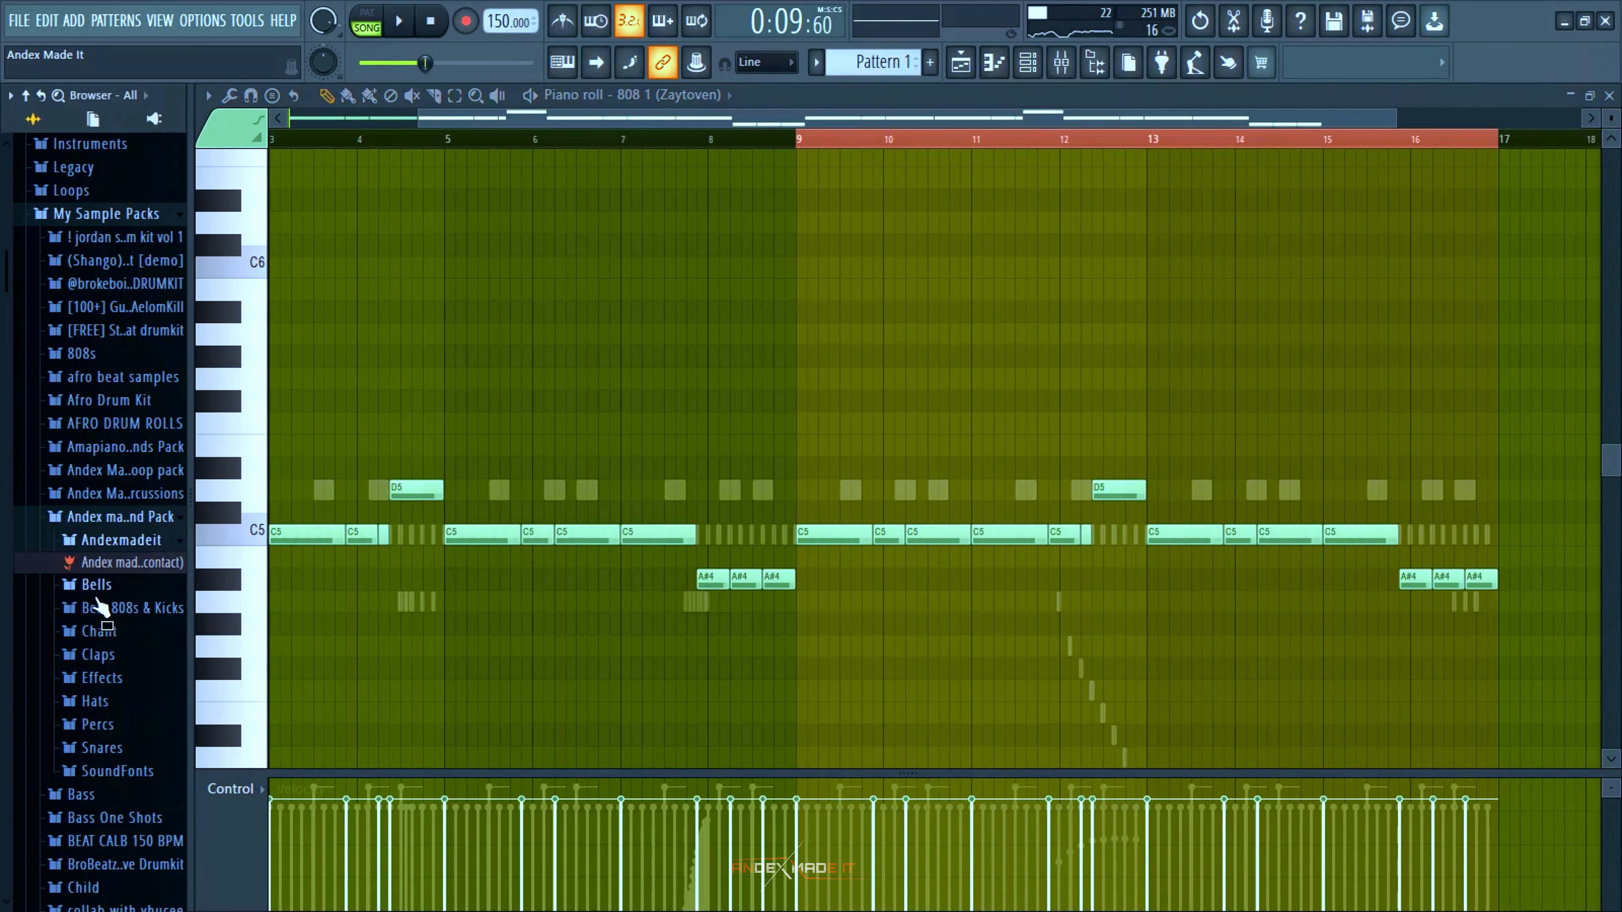
Step: Swap channel 5 to the 808 8 (C) sample and set its porta in channel settings
scroll("down", 3)
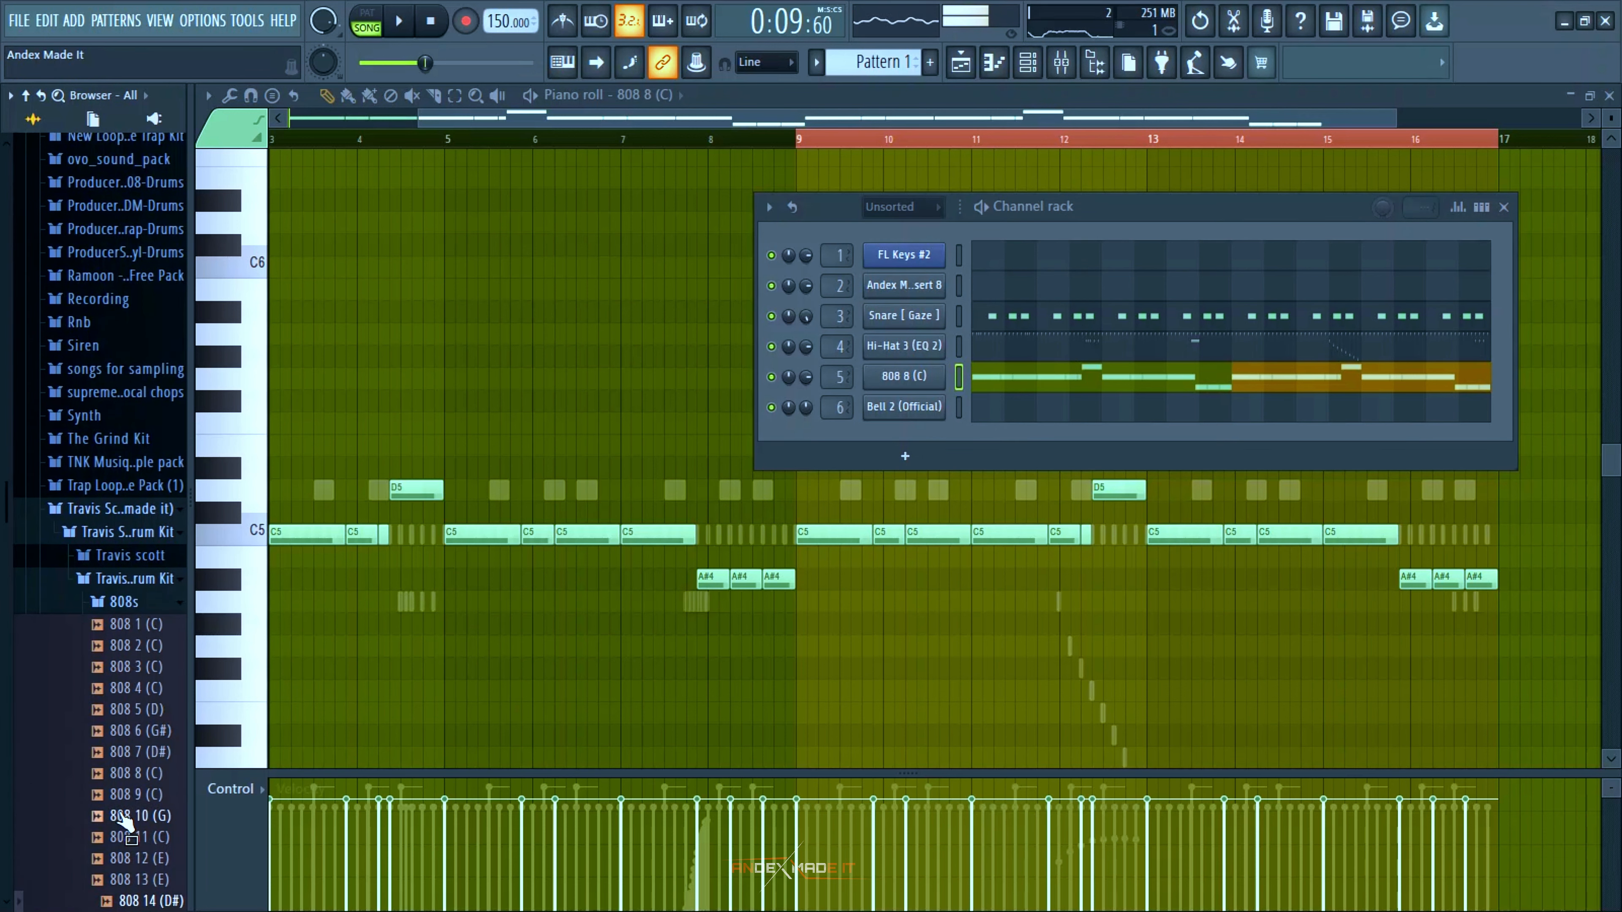
left_click(398, 19)
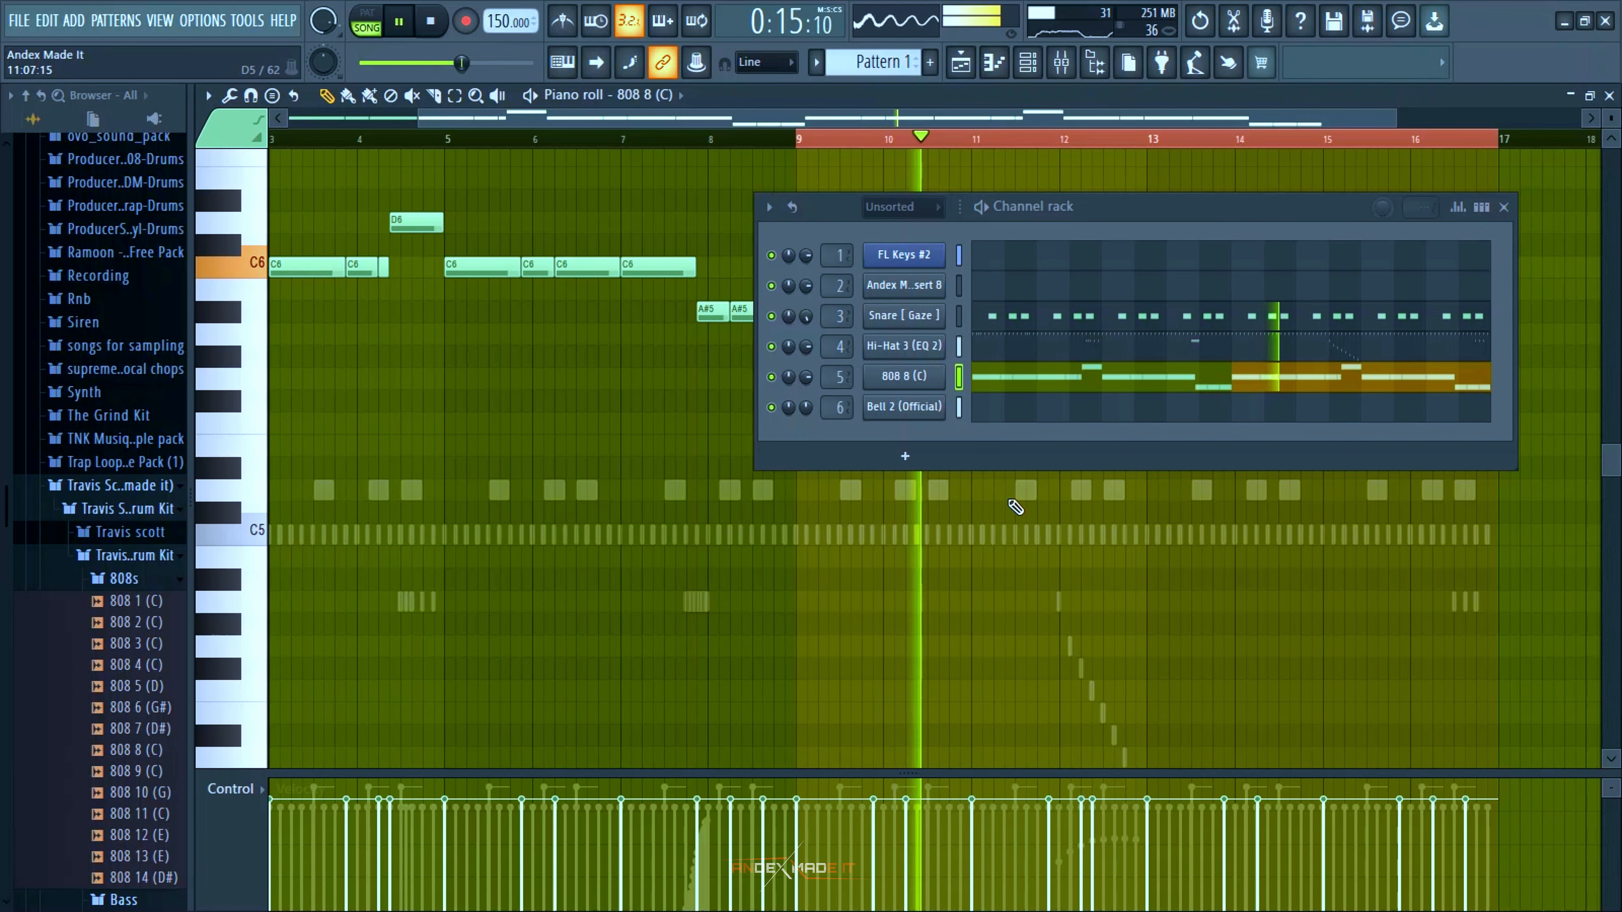
left_click(903, 375)
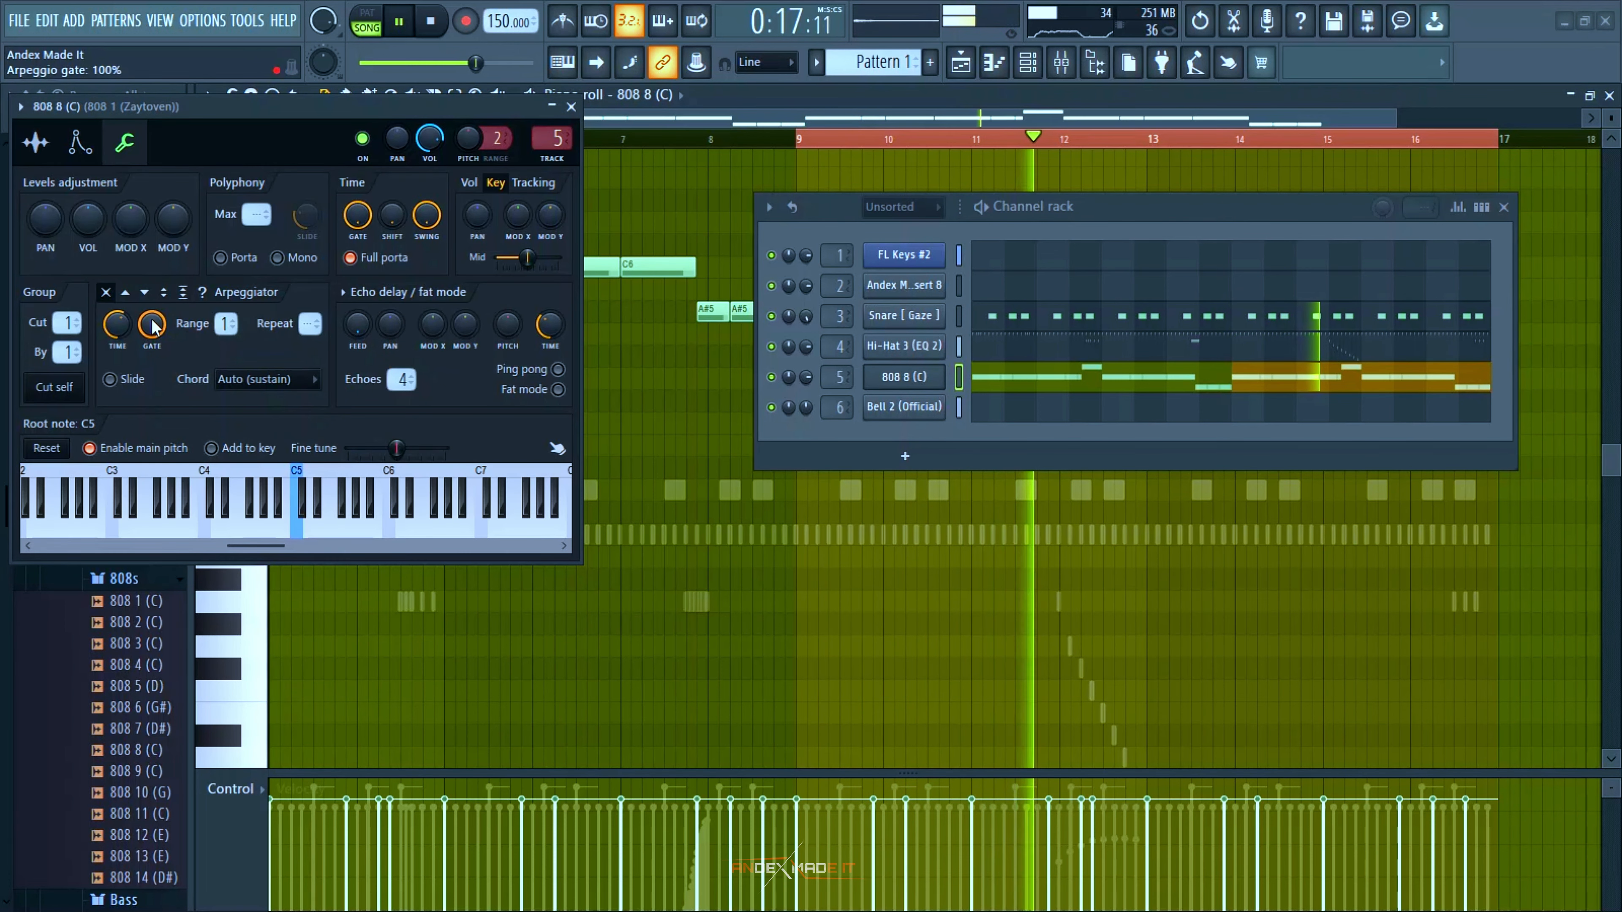
left_click(34, 141)
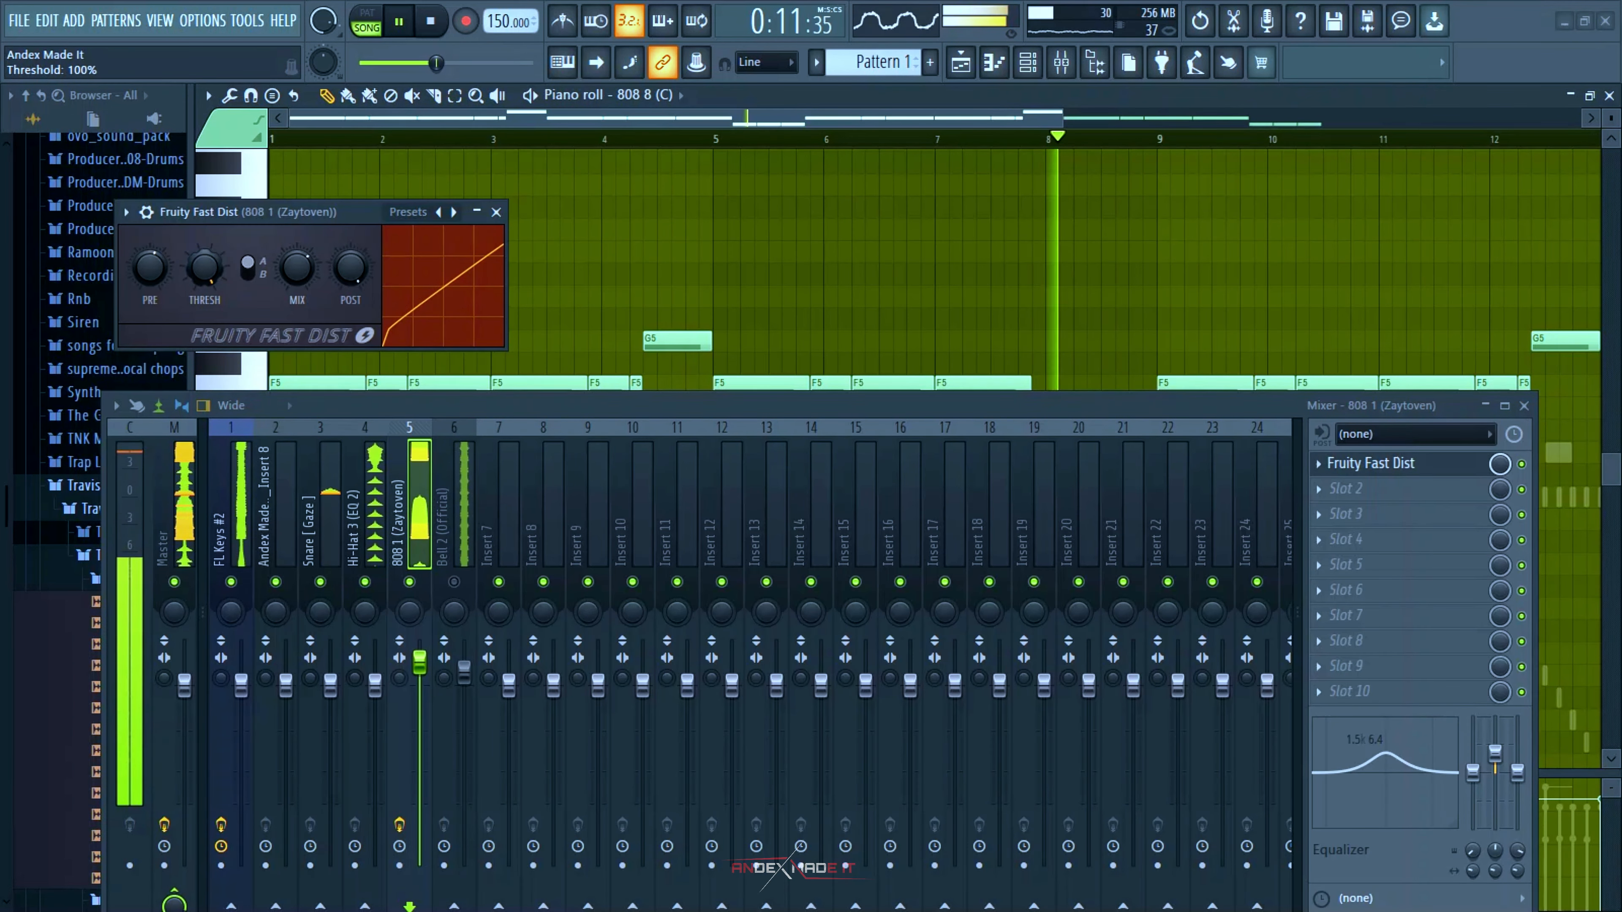
Step: Hide the mixer and toggle the browser to reach the playlist for painting Pattern 1
left_click(1391, 489)
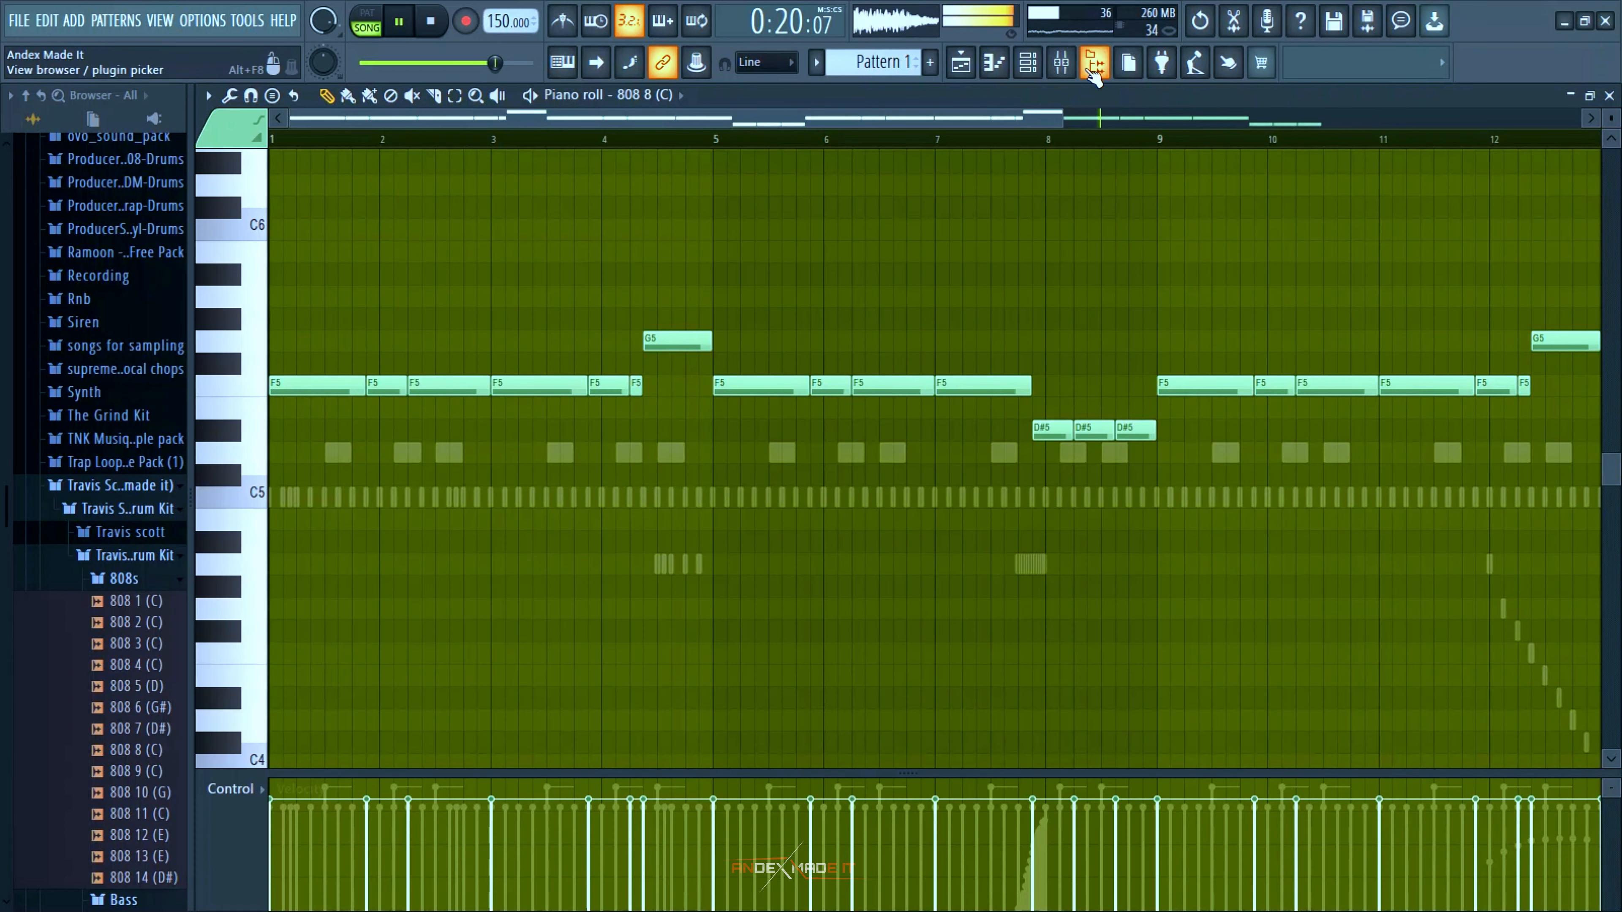
left_click(1061, 63)
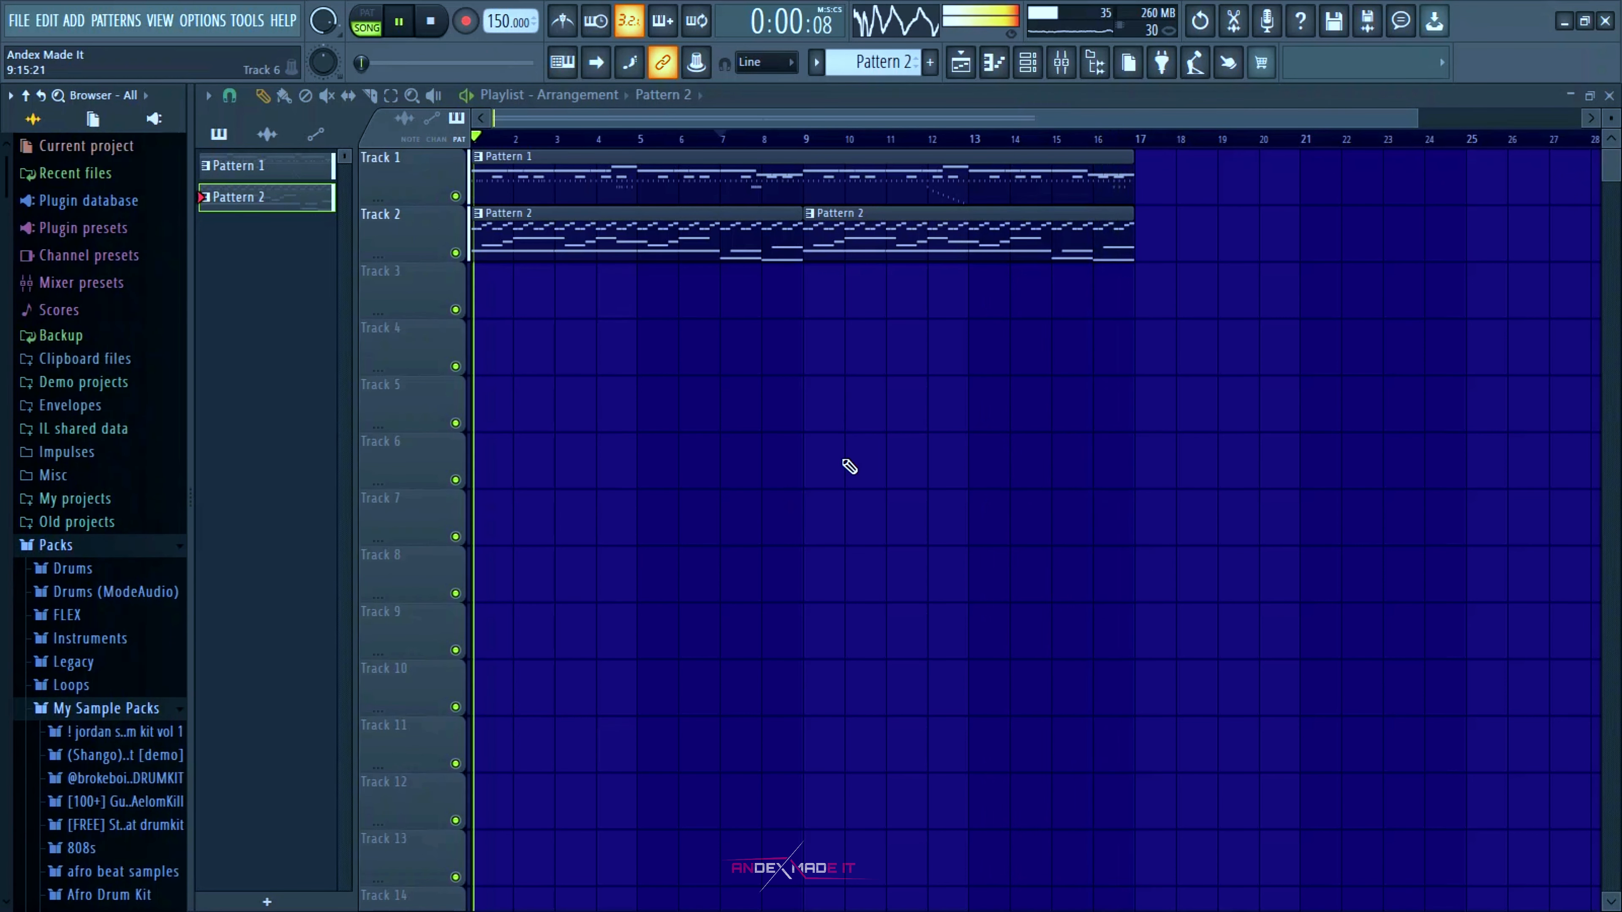
left_click(398, 20)
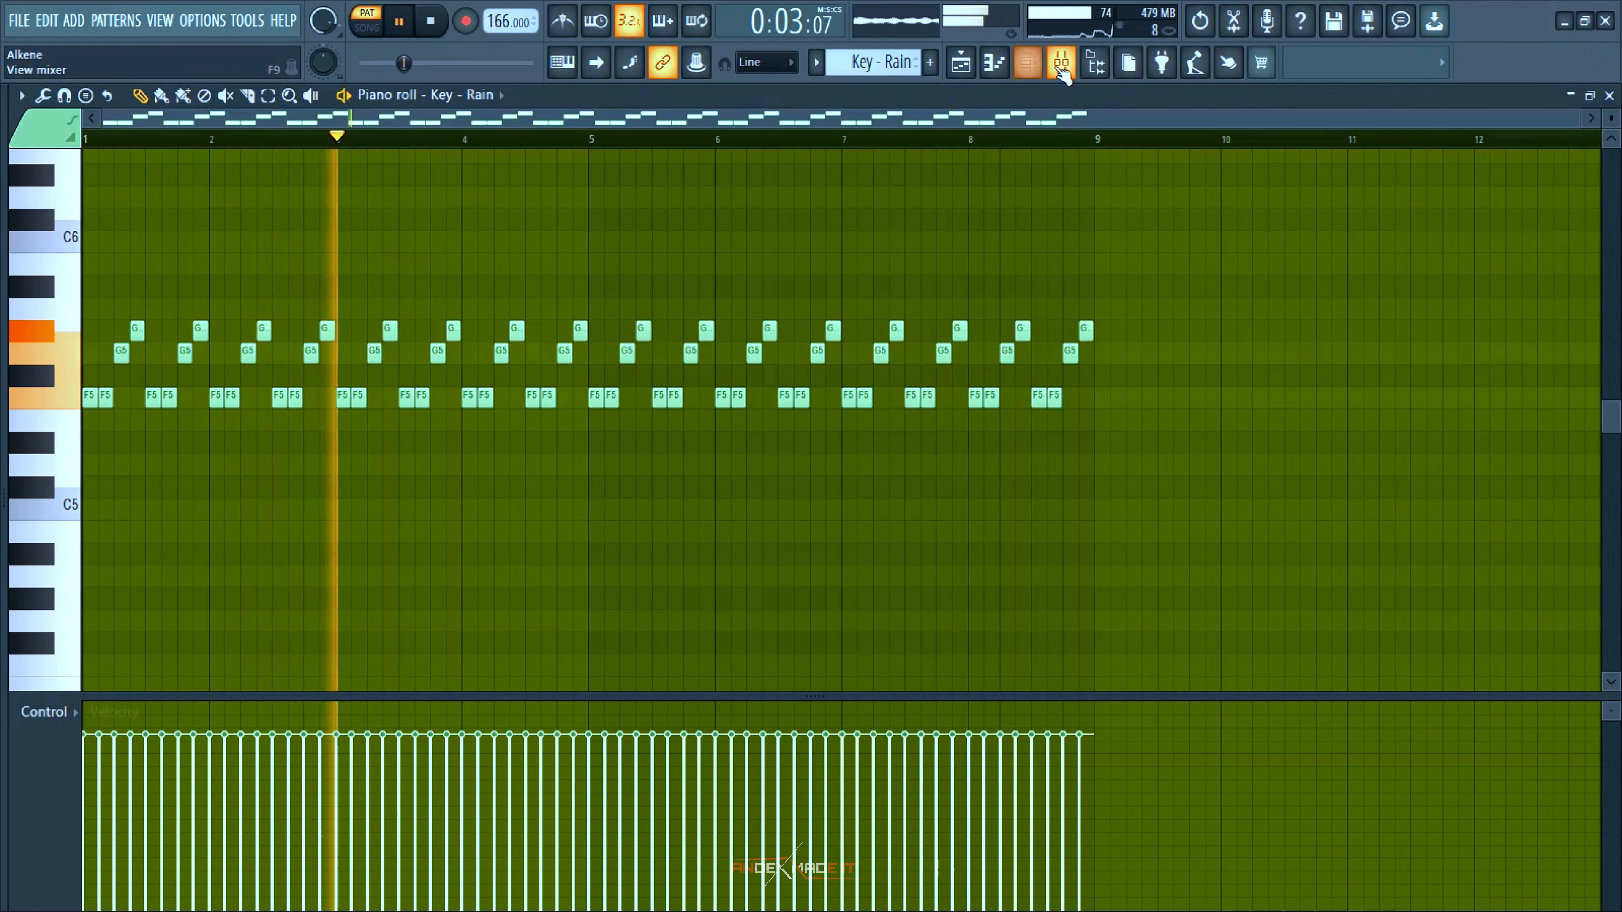
Step: Review Bell 2's insert chain: PanCake2, Parametric EQ 2 and Fruity Reeverb 2 settings
left_click(1060, 61)
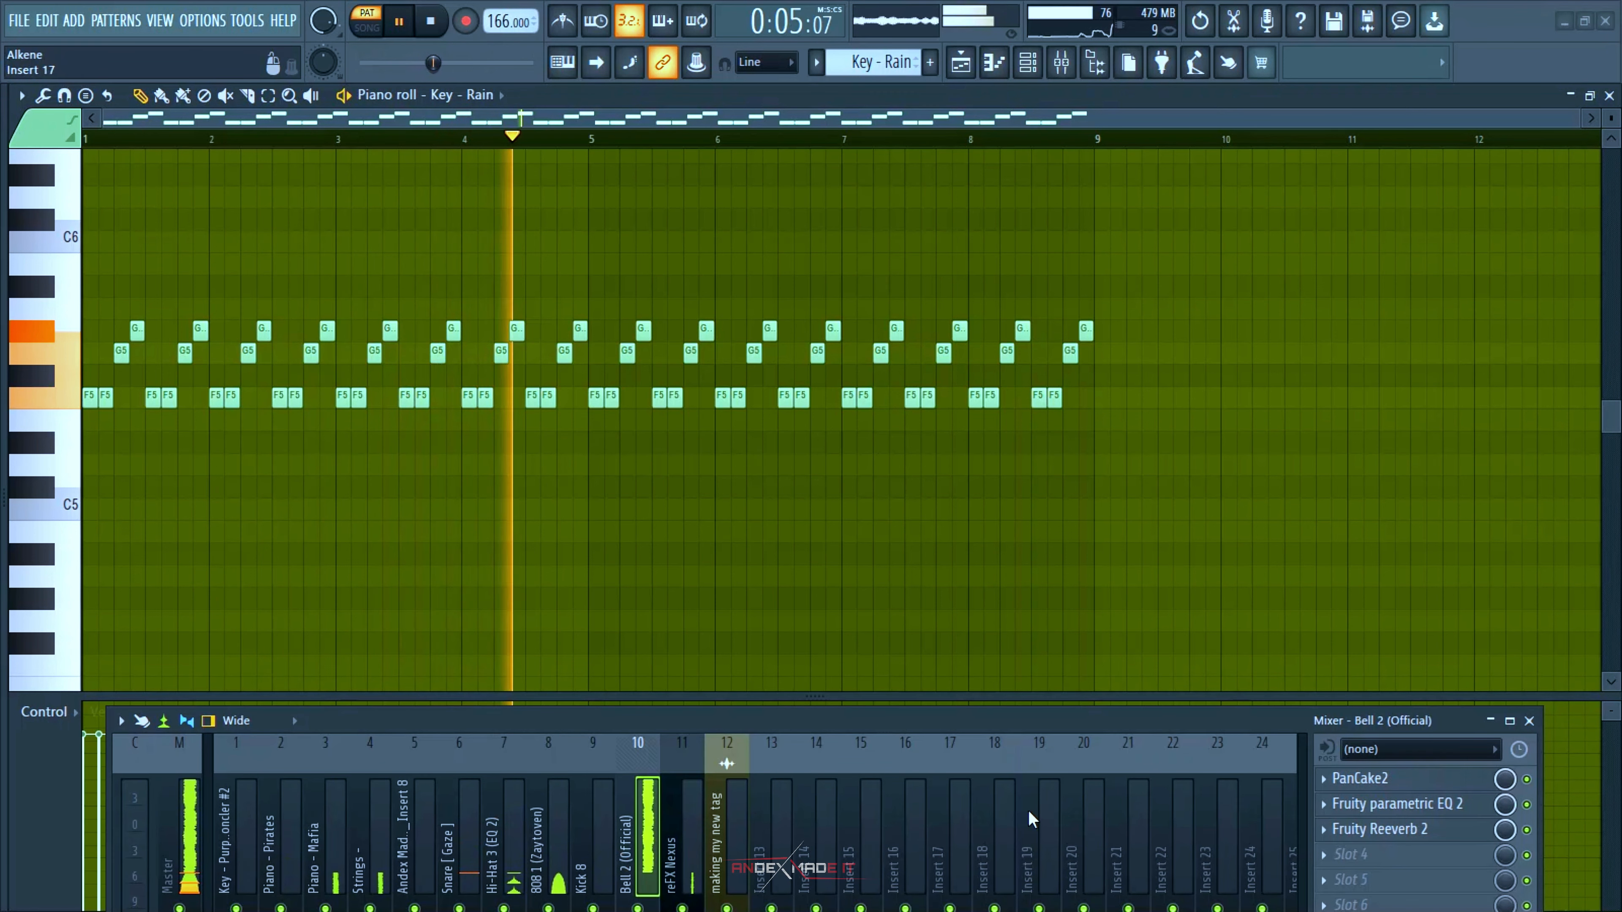
left_click(1359, 778)
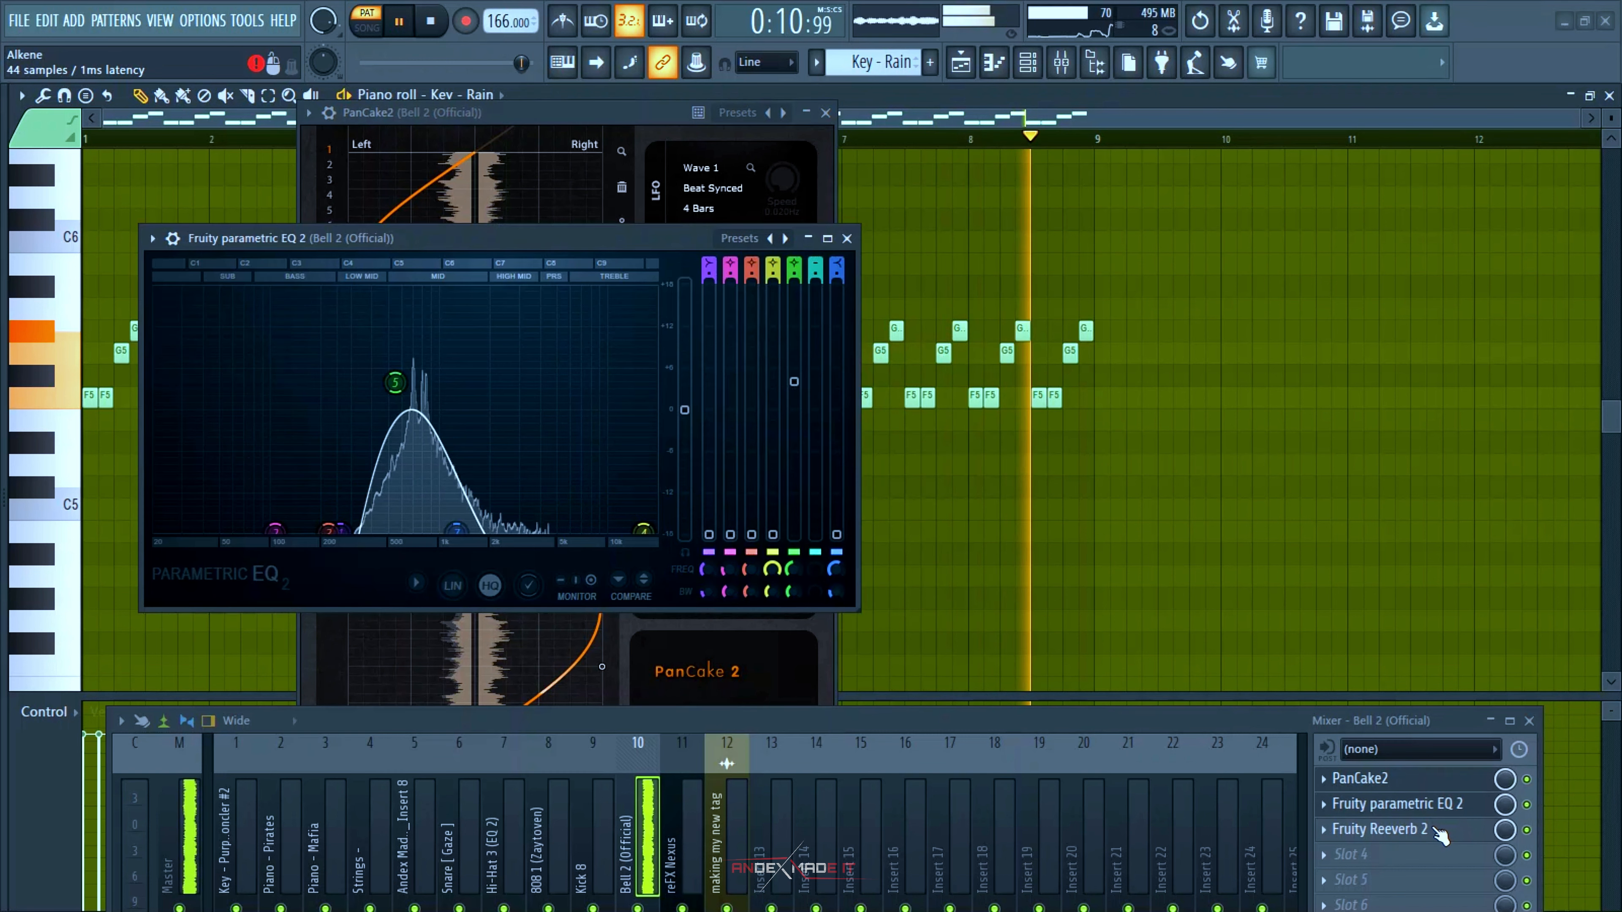
left_click(1380, 829)
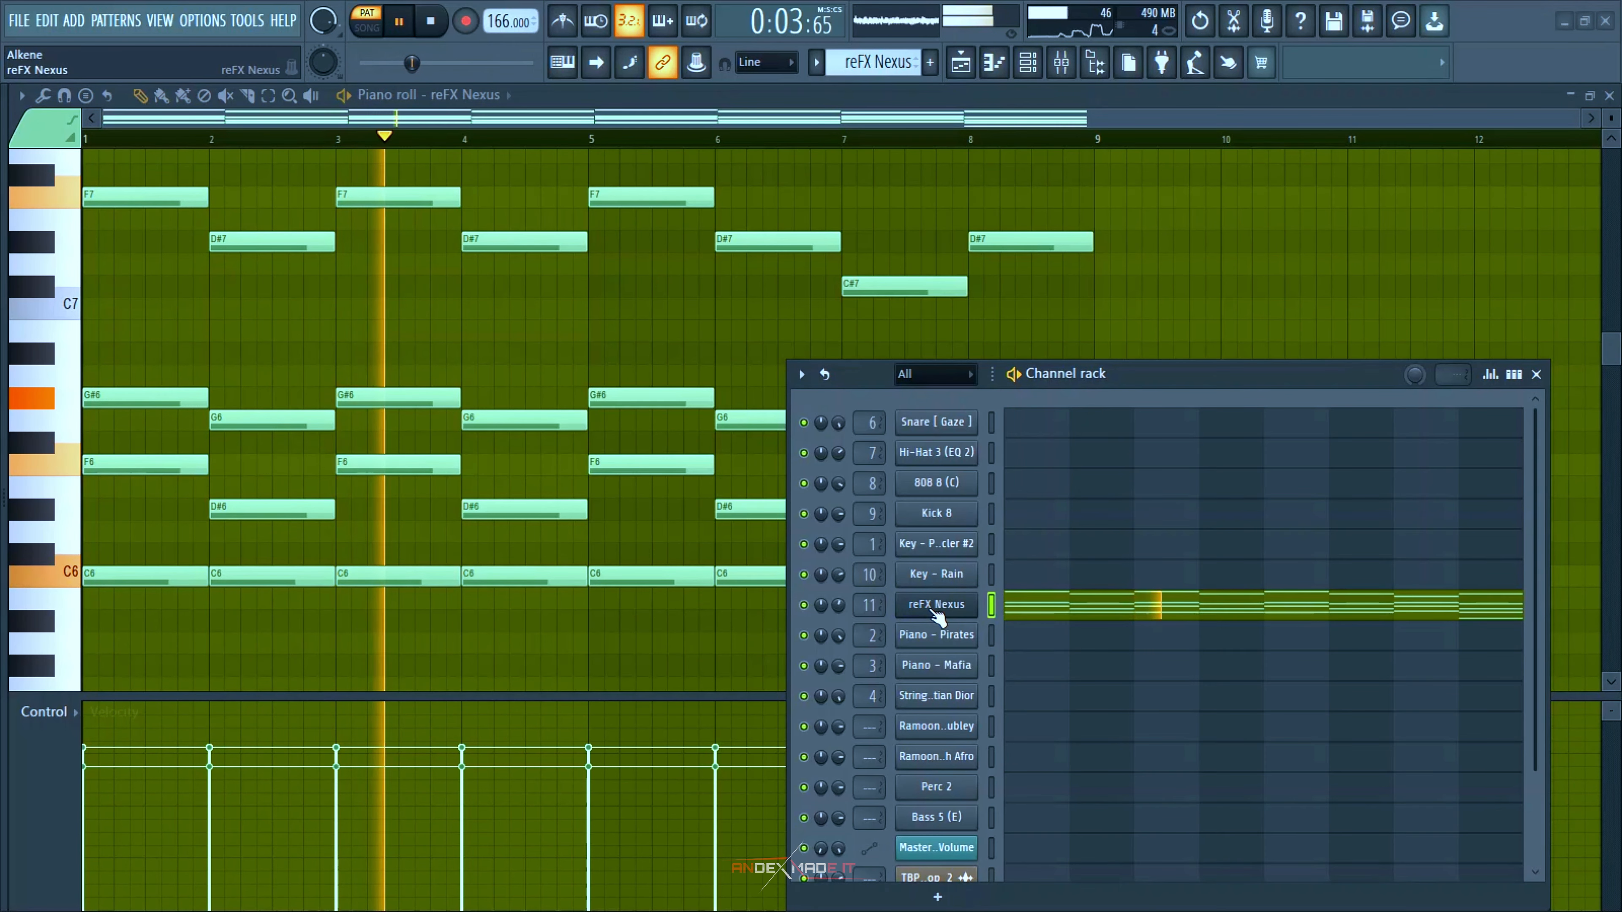
Step: Check the reFX Nexus Voices sound and its insert's Parametric EQ 2, then close both
left_click(935, 604)
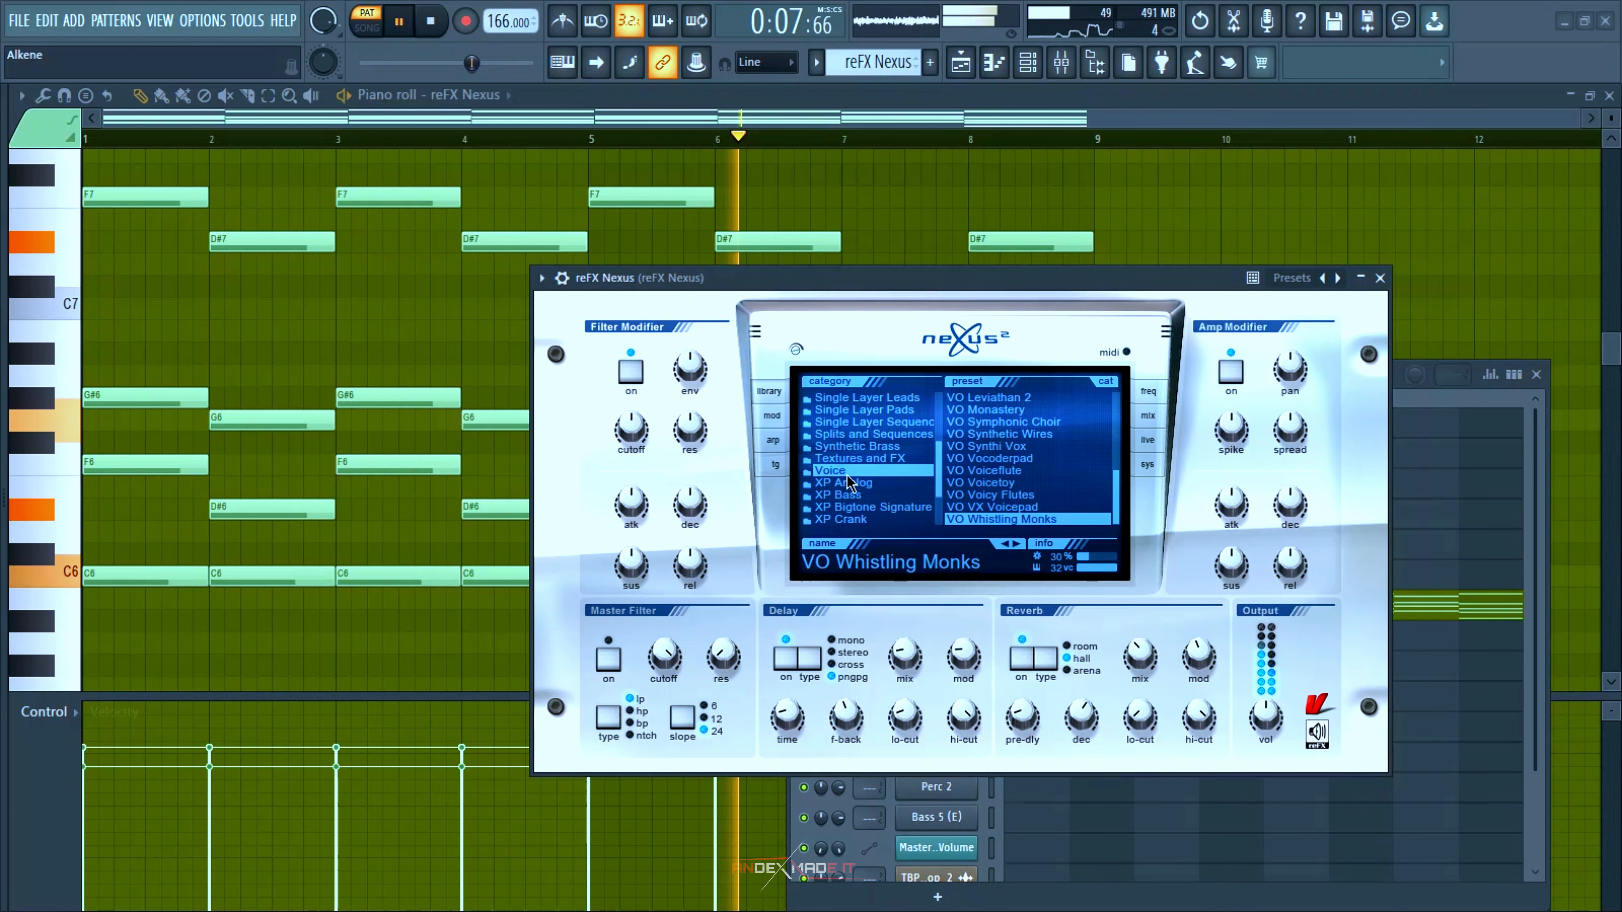
left_click(1380, 277)
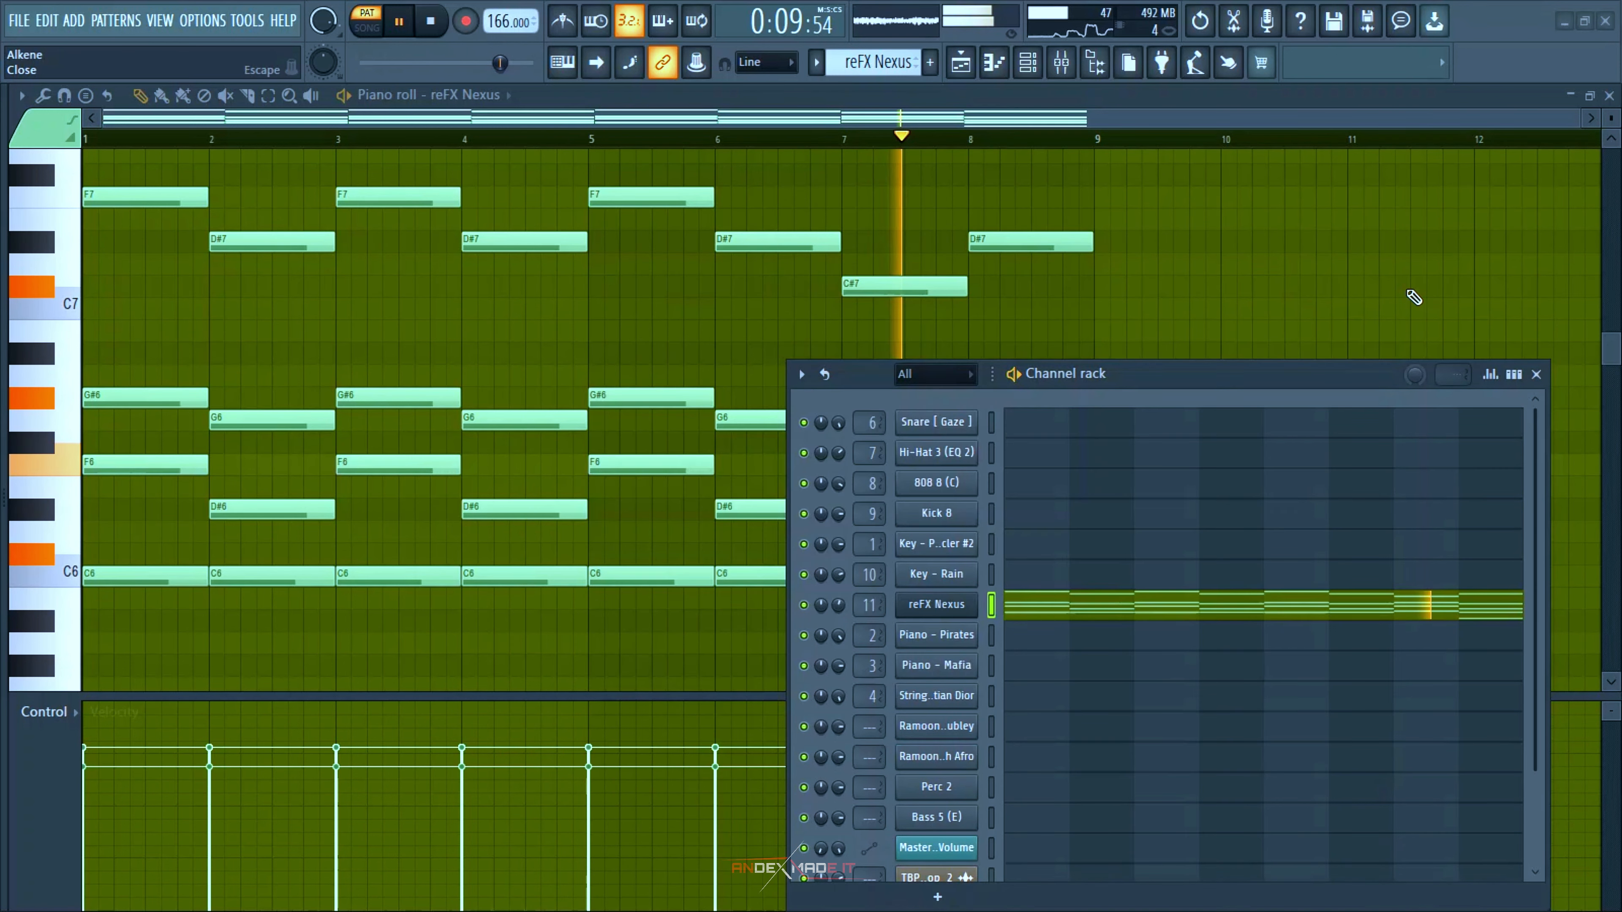
left_click(1060, 61)
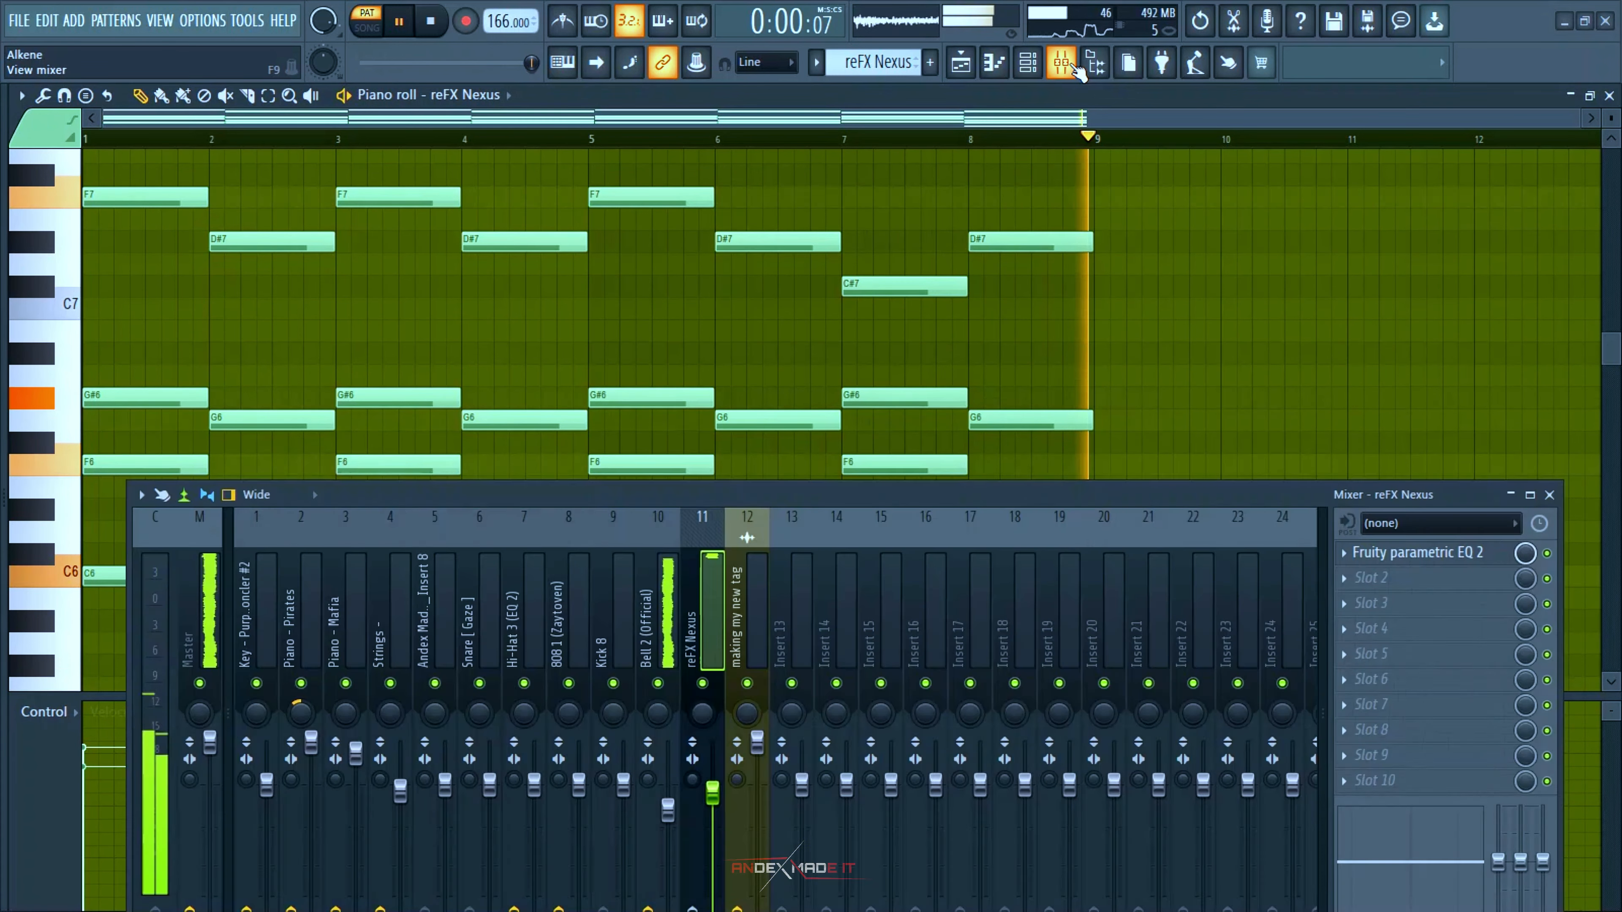
left_click(1418, 551)
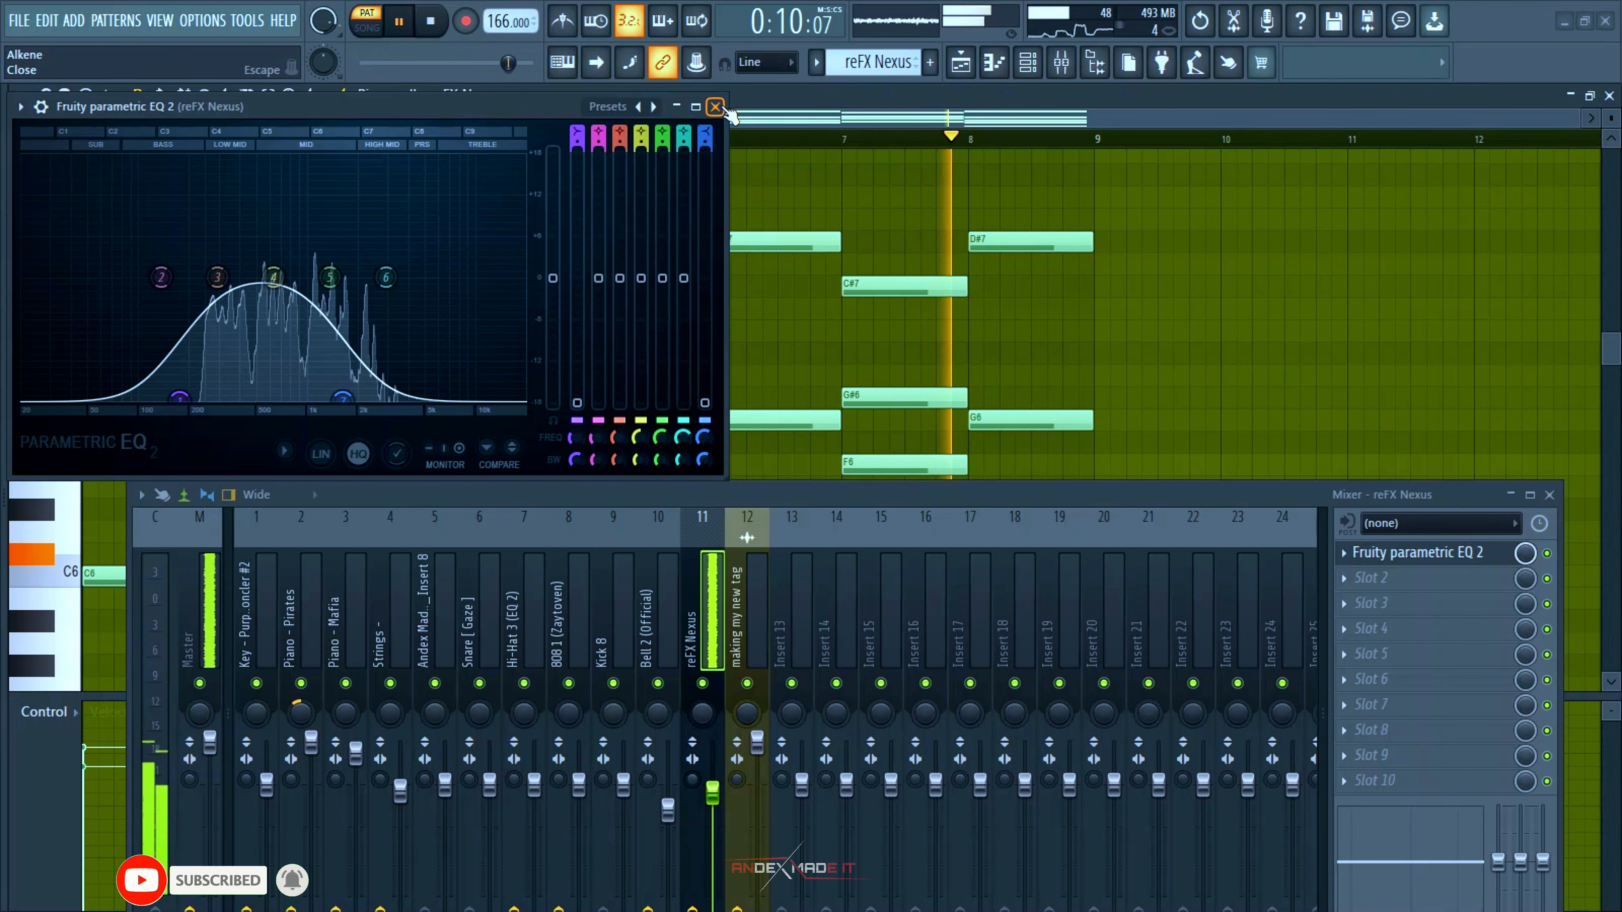
left_click(715, 106)
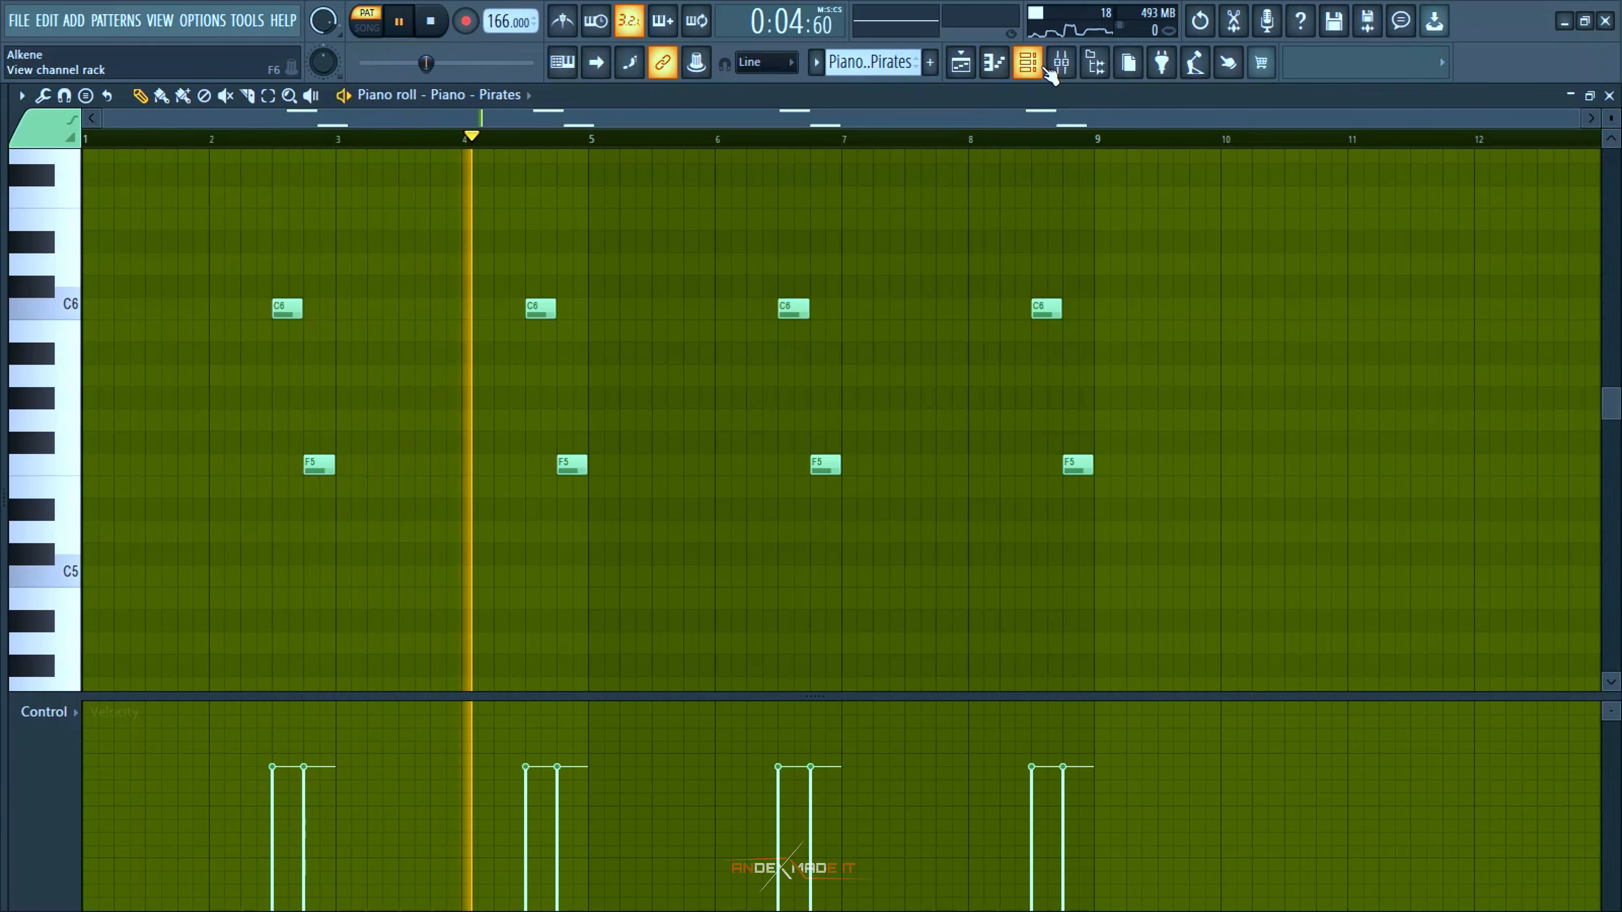
Step: Show the Strings pattern with the Piano - Pirates insert and its PanCake2 effect
left_click(1027, 64)
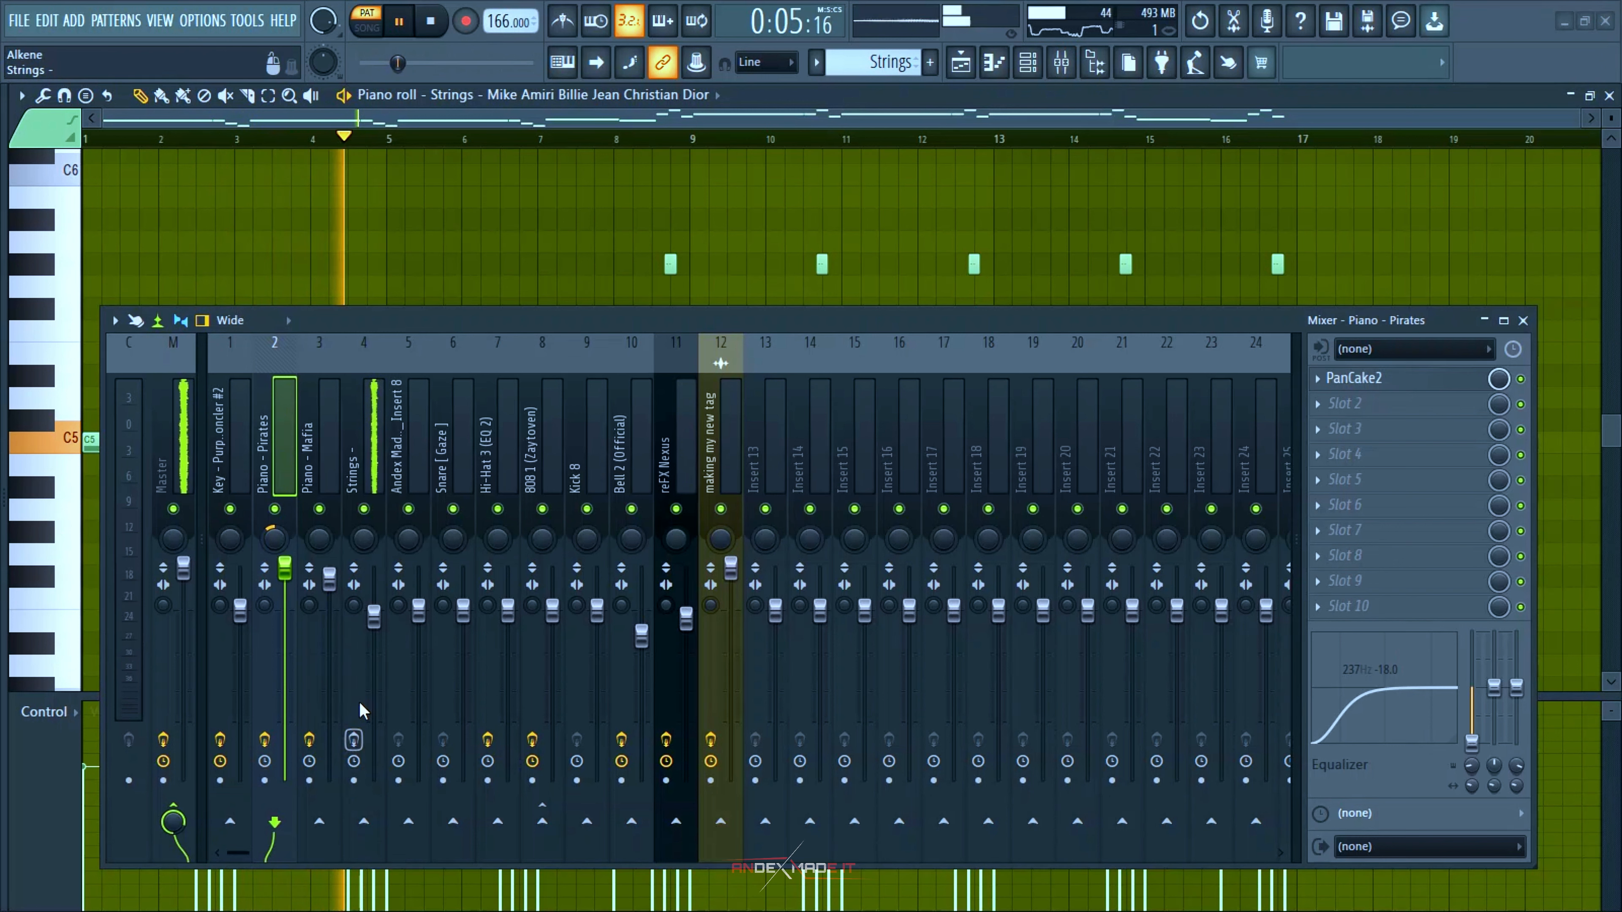
Step: Inspect the Strings insert's FabFilter Pro-R reverb, then view the Bass 5 (E) sub bass pattern
left_click(363, 434)
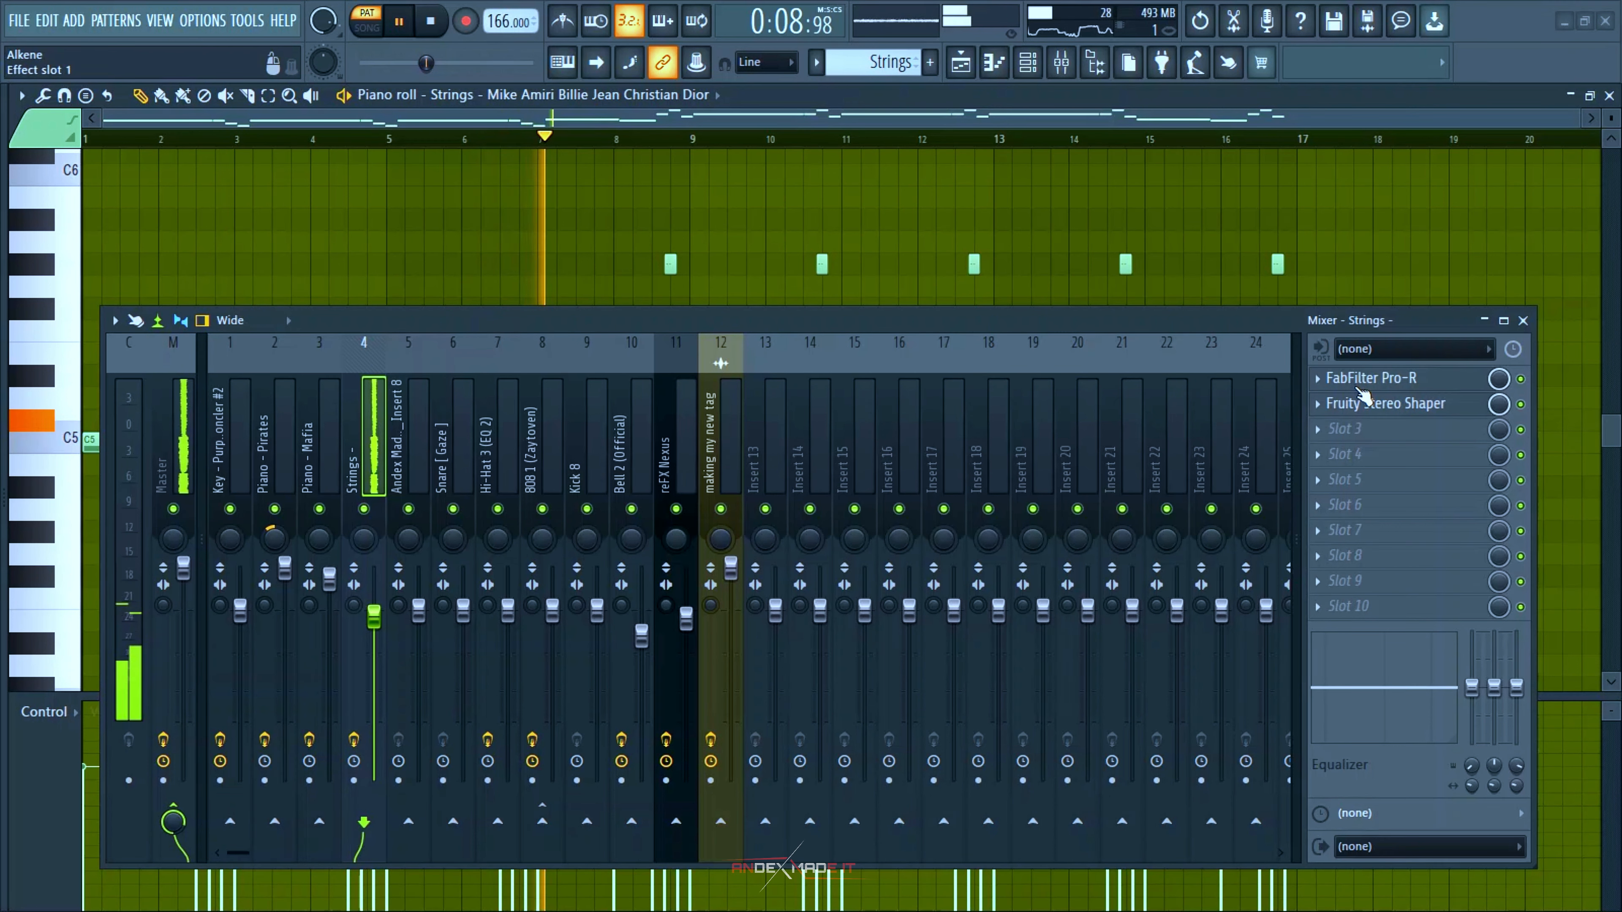
left_click(1370, 377)
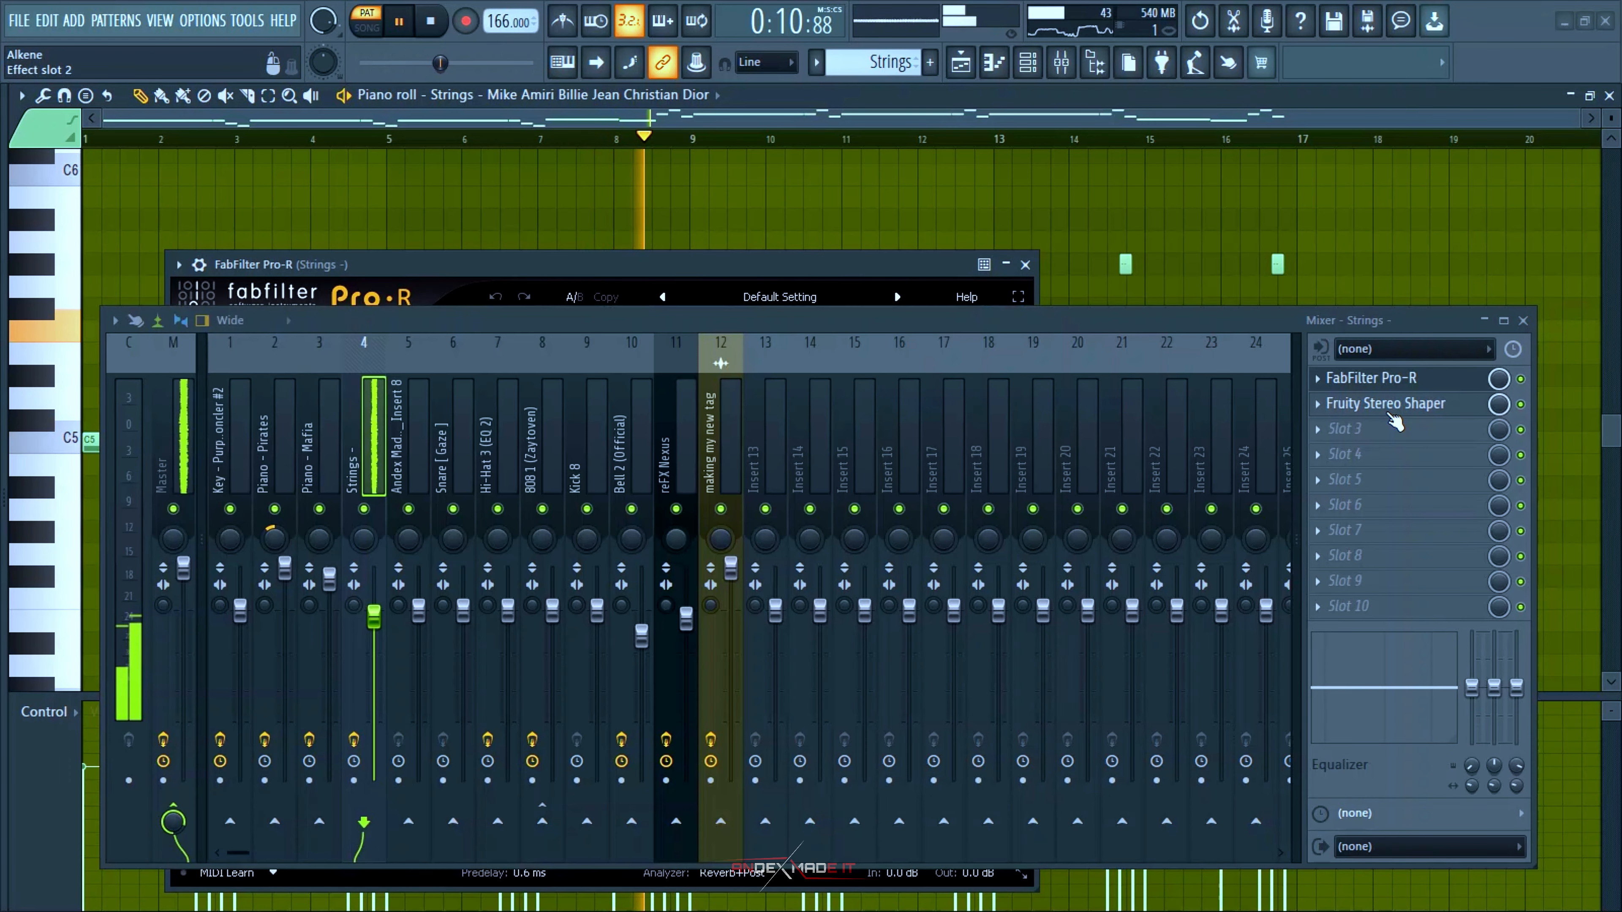
left_click(1385, 404)
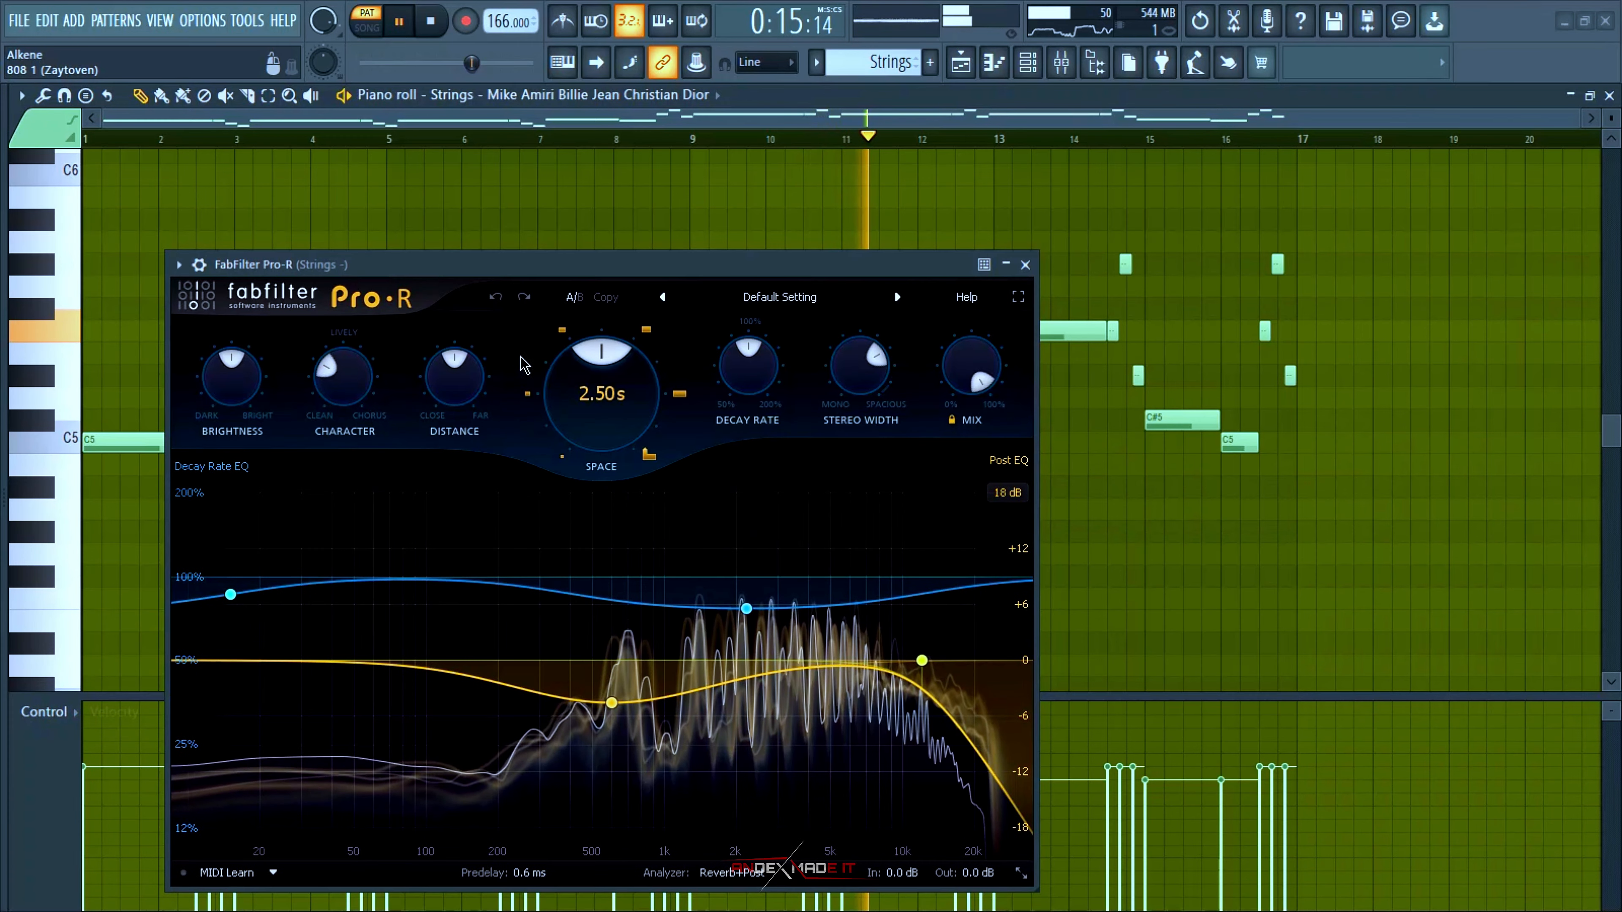
left_click(1025, 265)
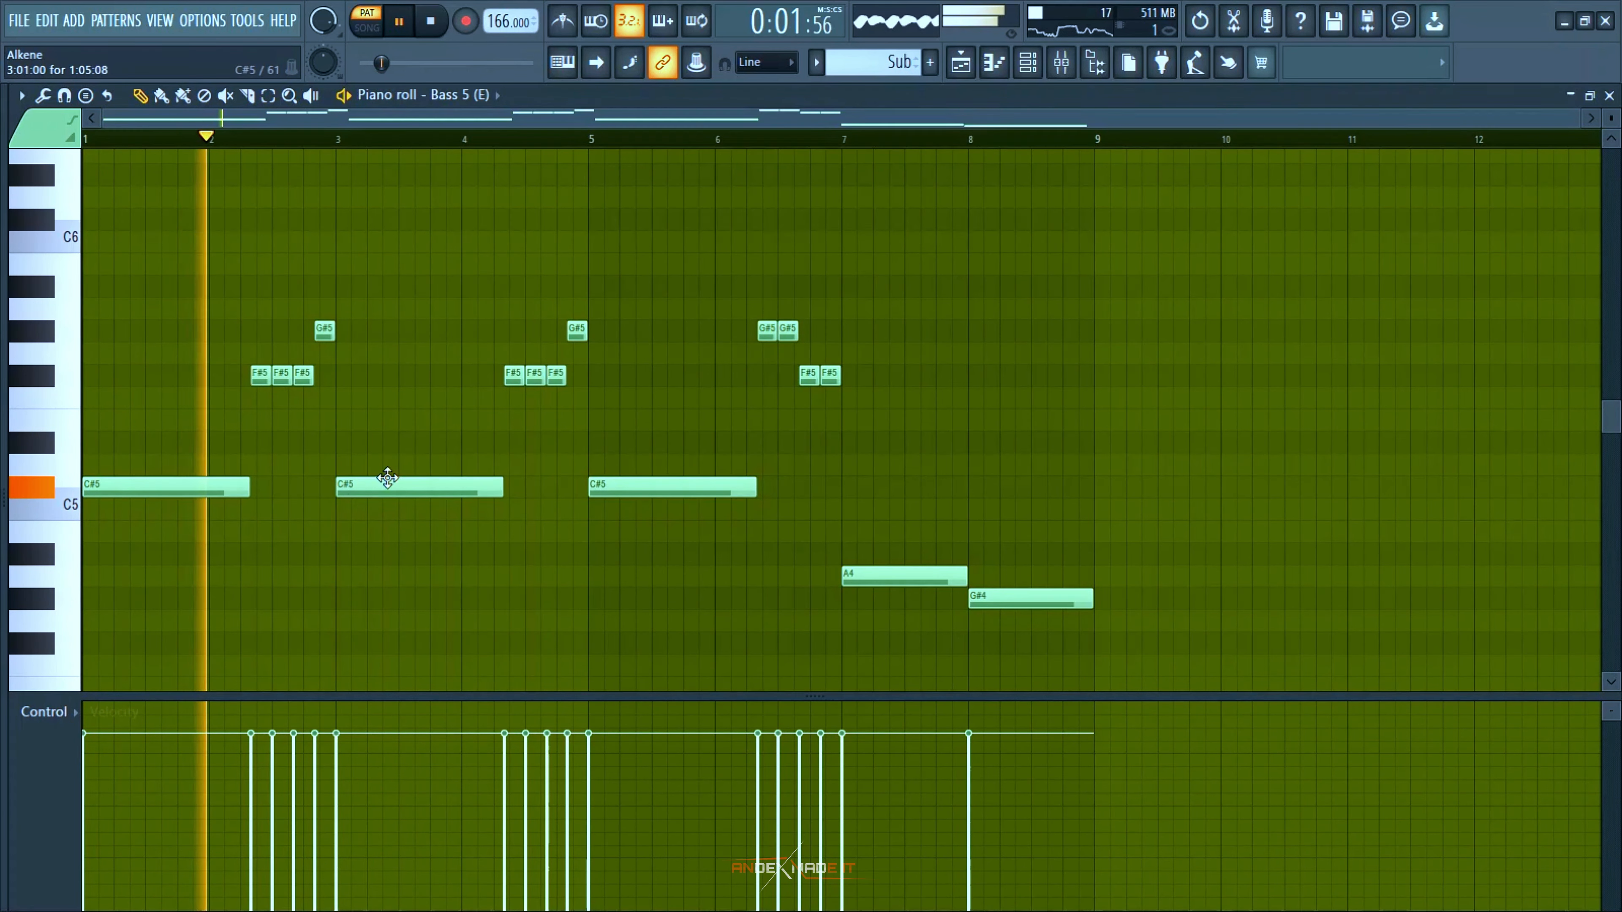
Step: Switch to the Playlist showing Snare, Hi-Hat 3, 808 8 (C), Kick 8, rim and Perc 2 tracks
left_click(1027, 62)
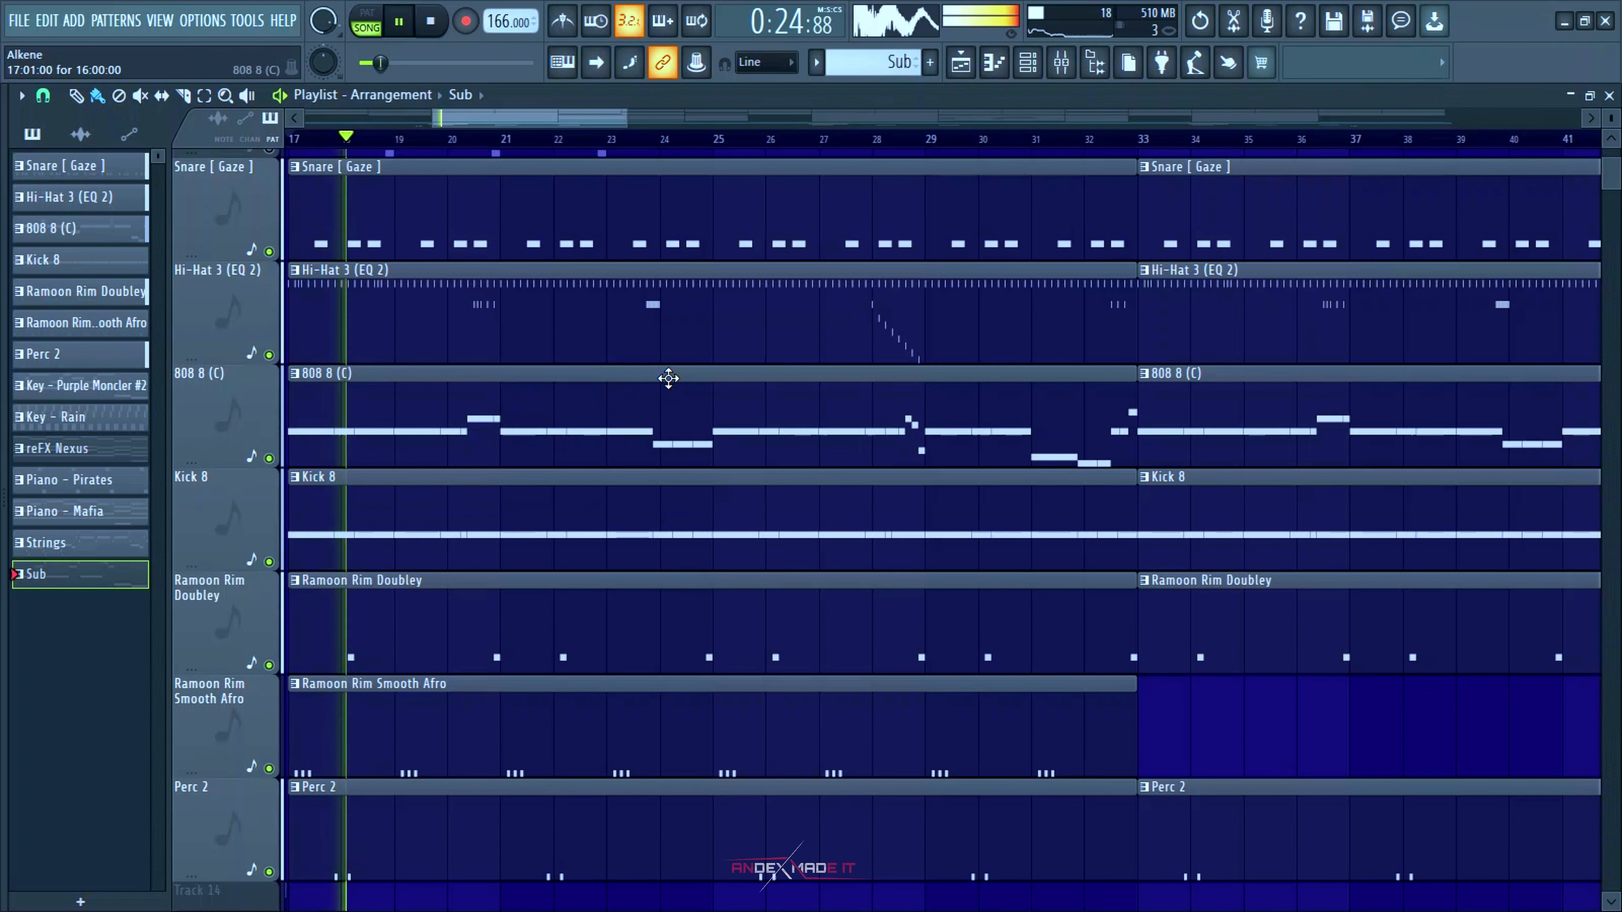
left_click(62, 228)
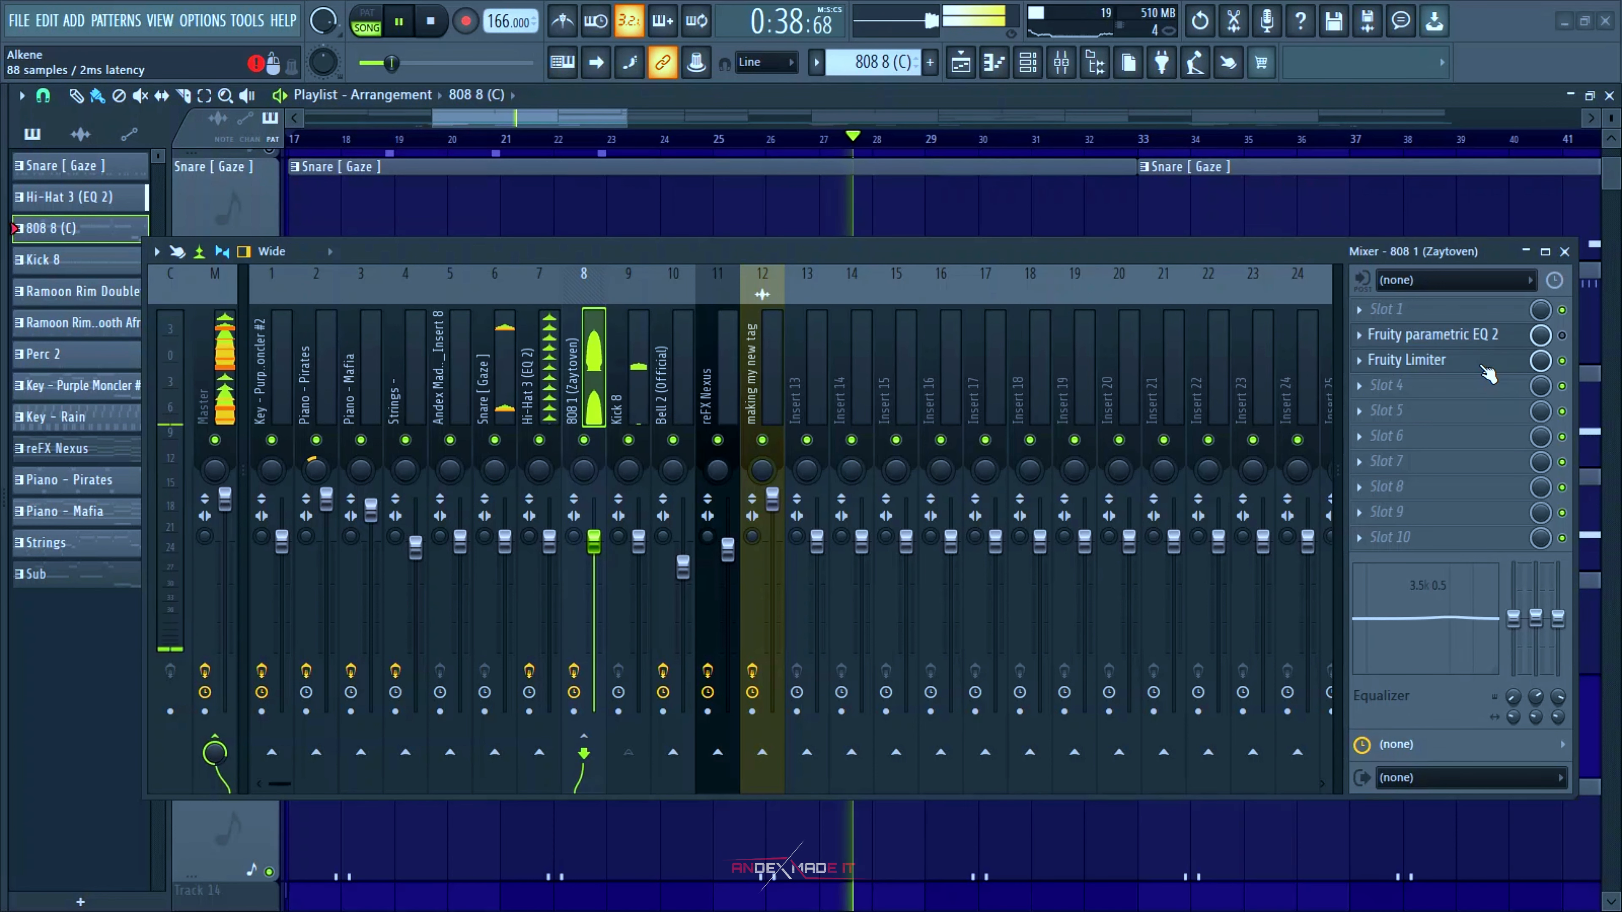
left_click(1407, 359)
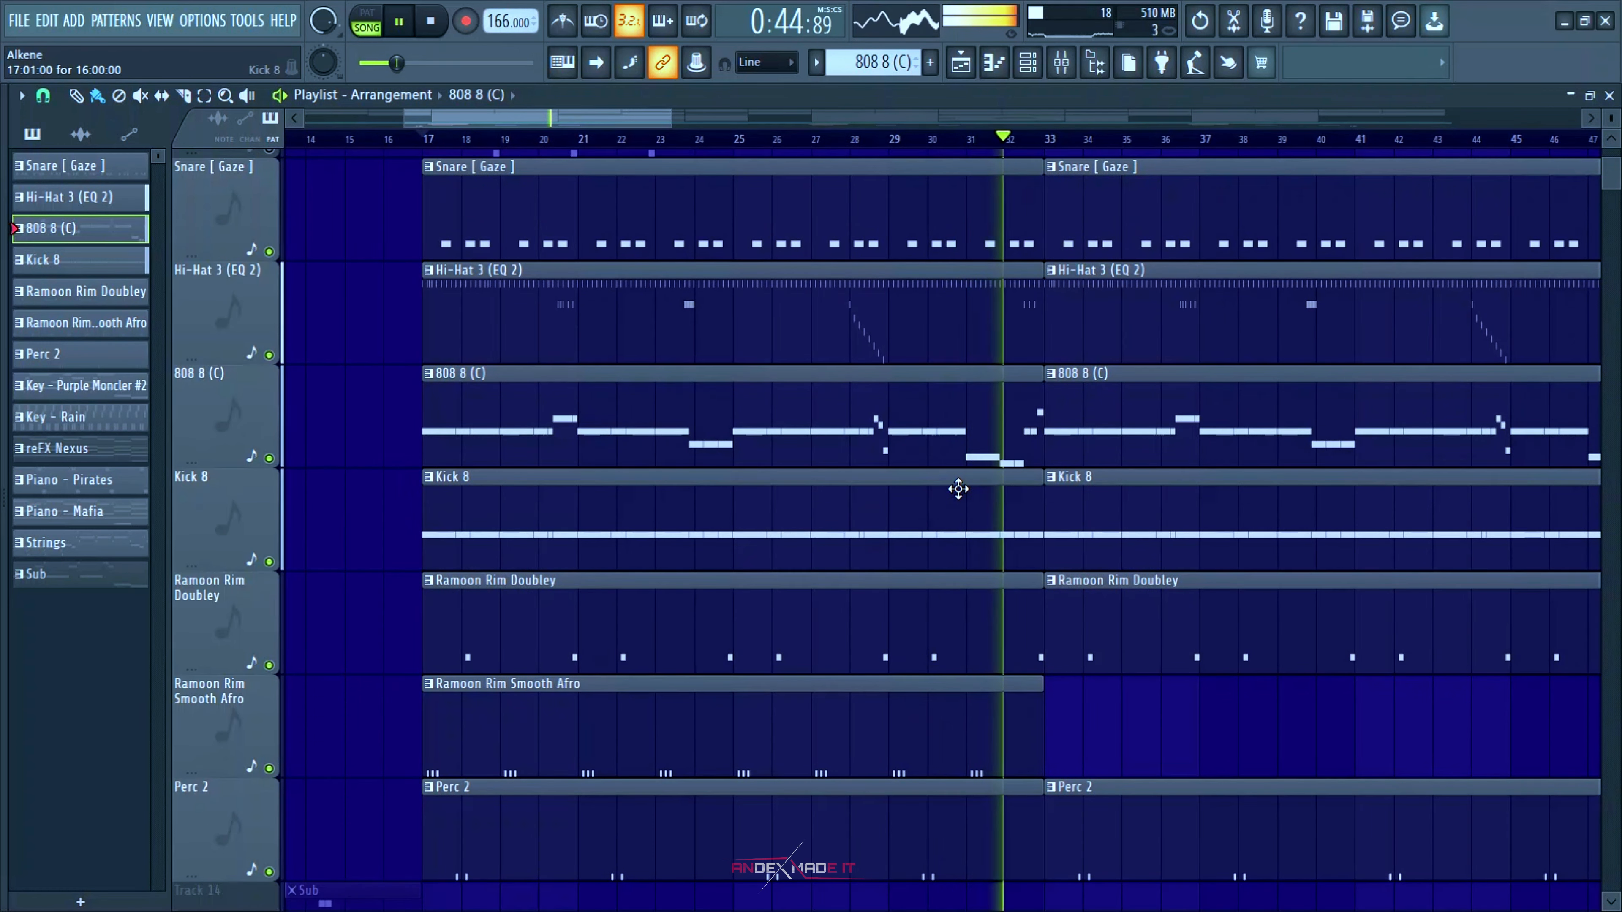
left_click(959, 61)
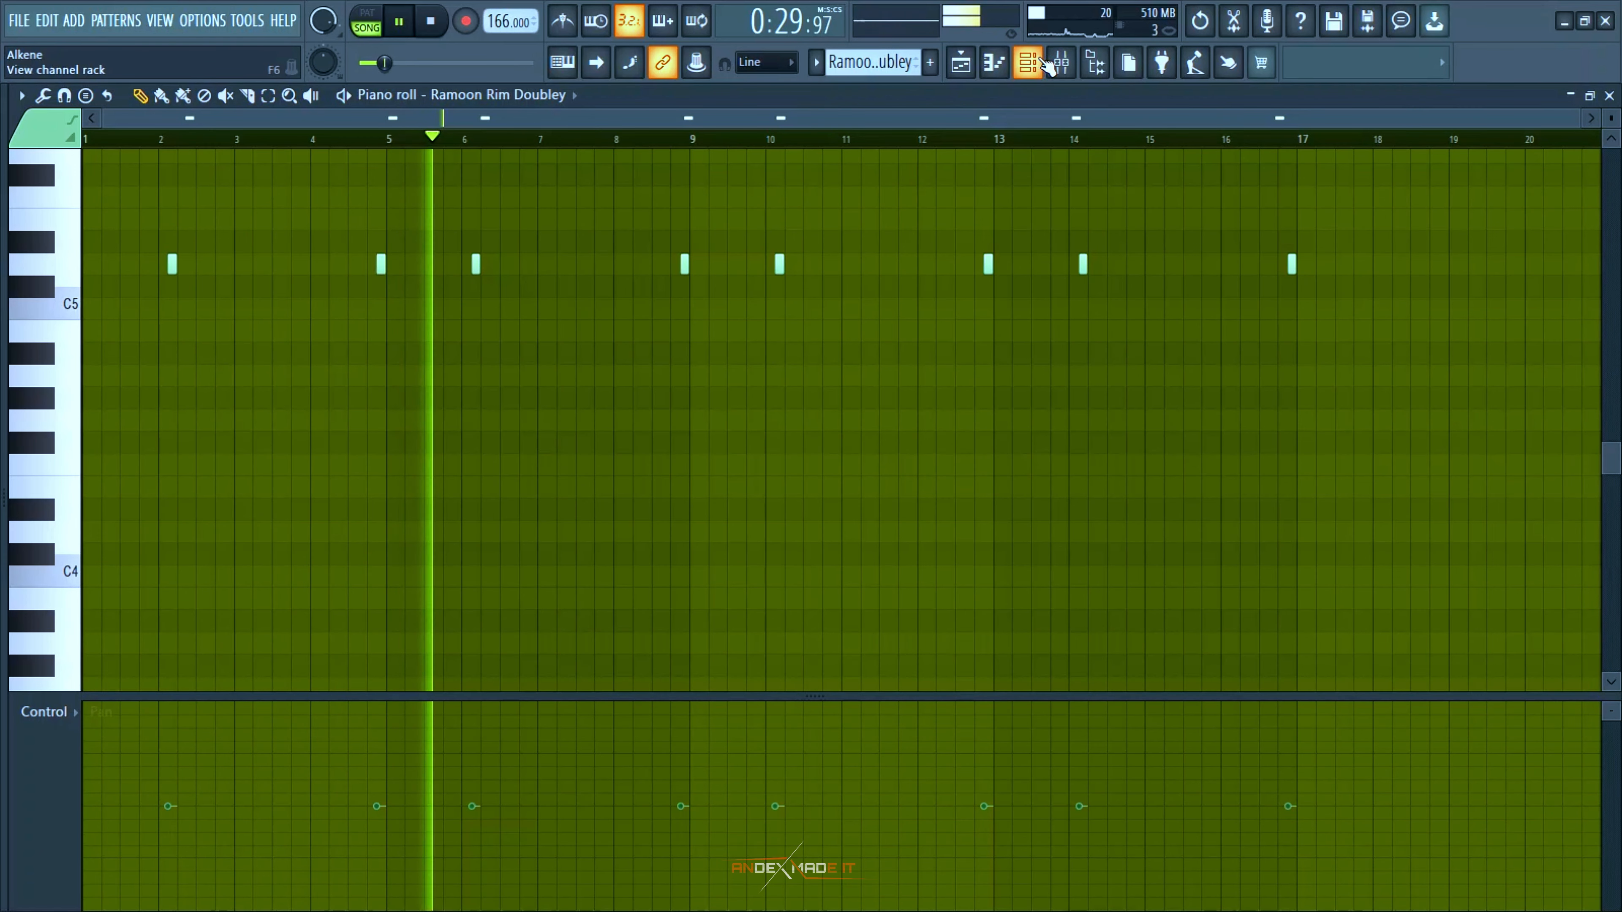
Step: Zoom the Playlist out to the whole arrangement of keys, piano, strings, drums, sub and transitions
left_click(1028, 64)
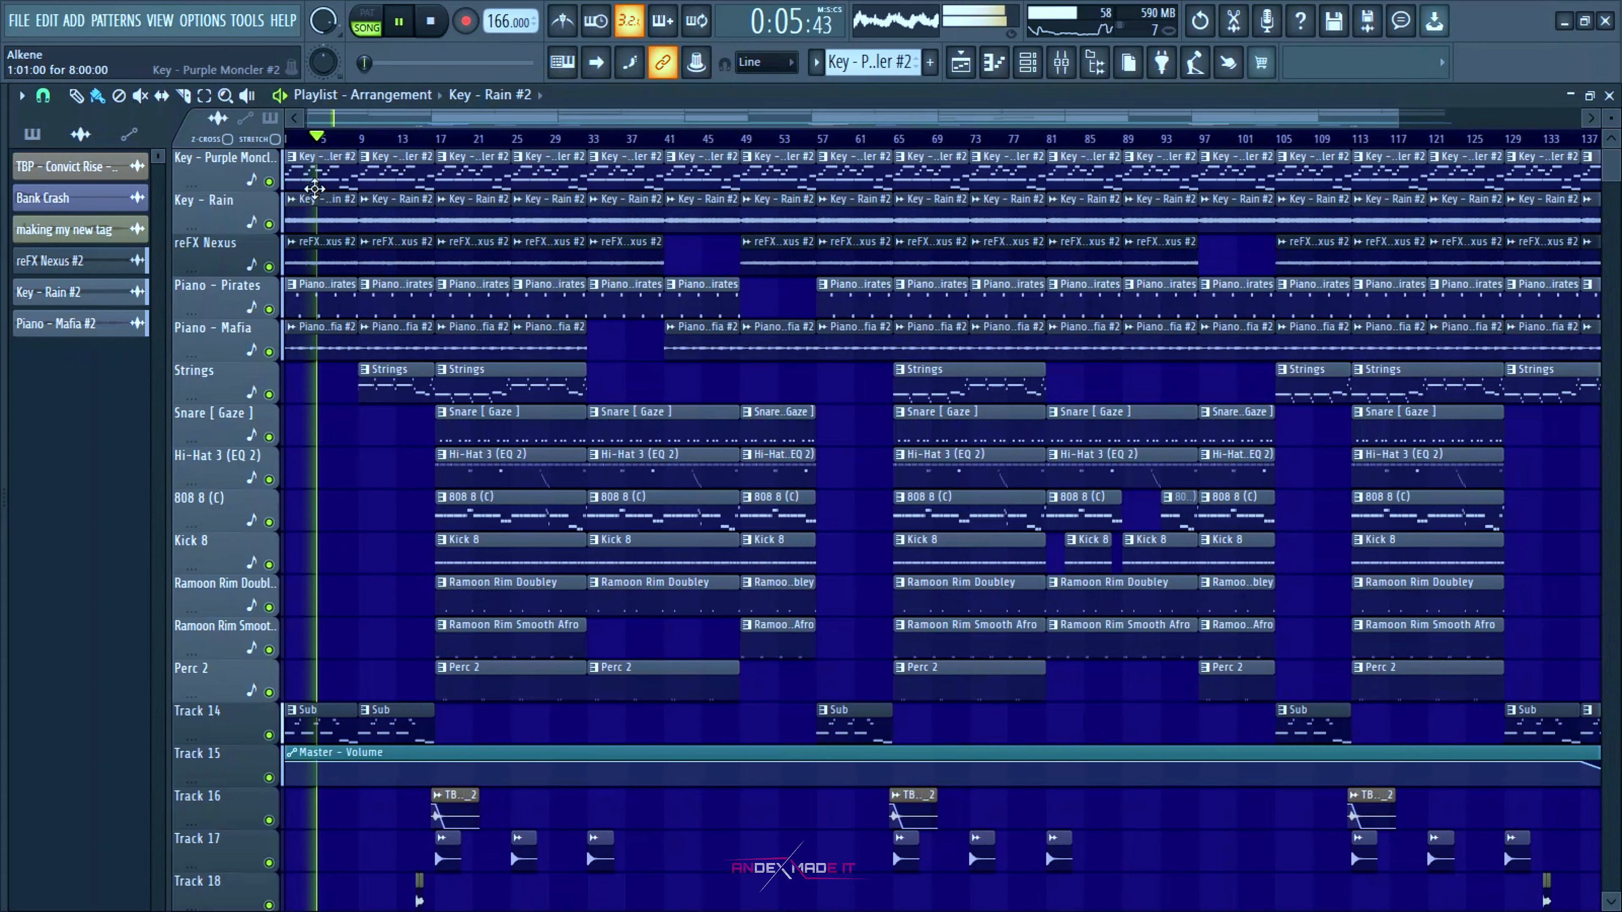
scroll("down", 3)
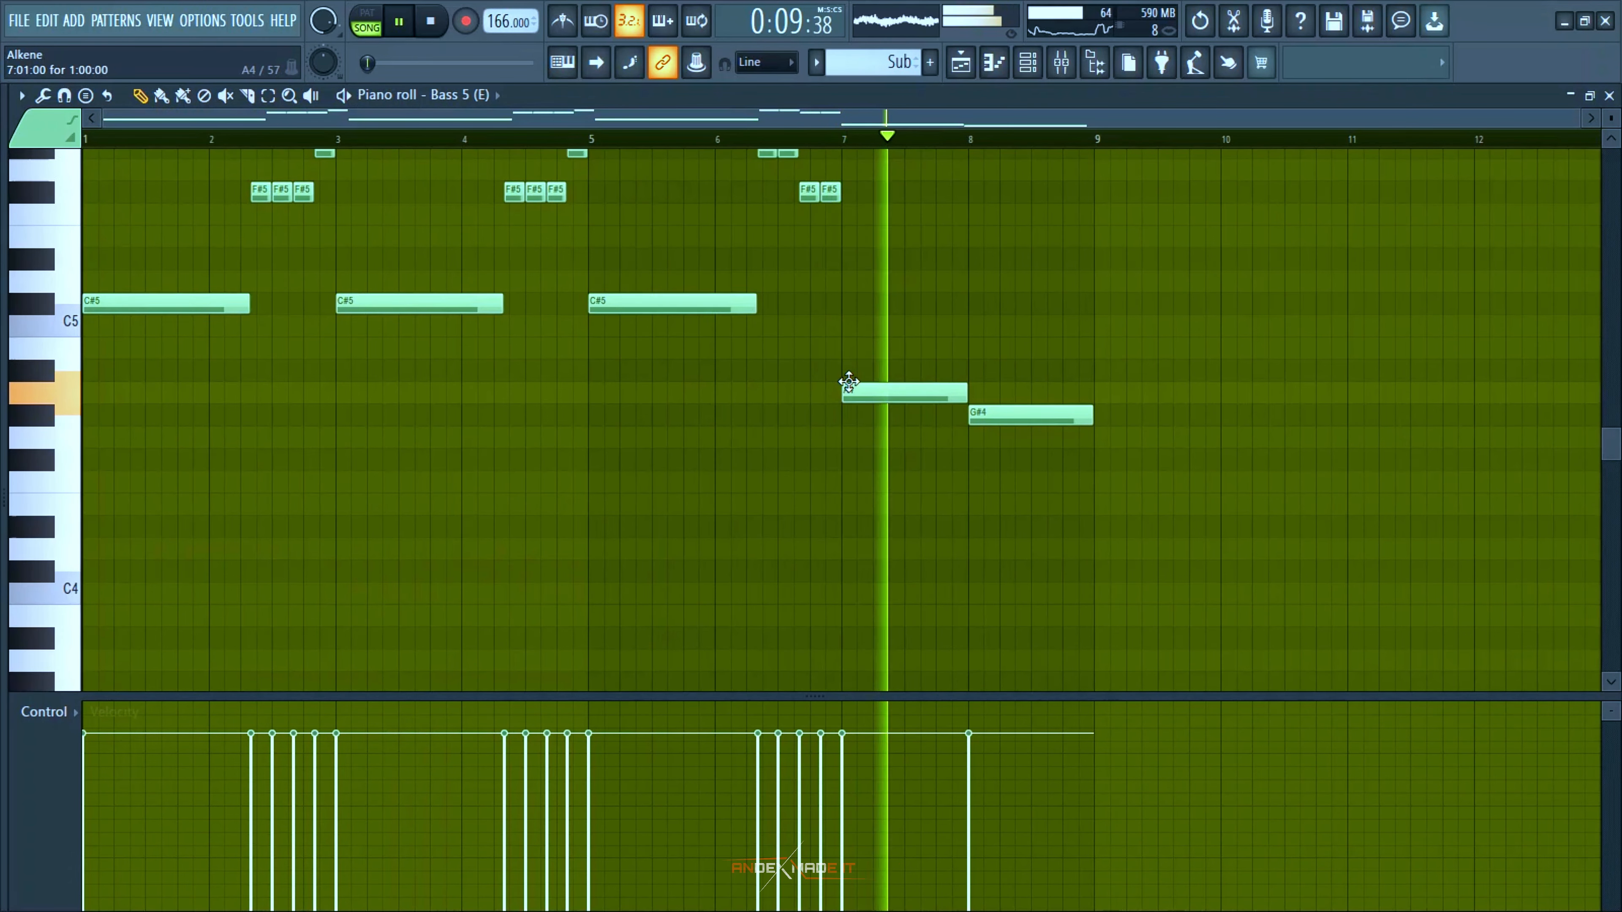
left_click(960, 62)
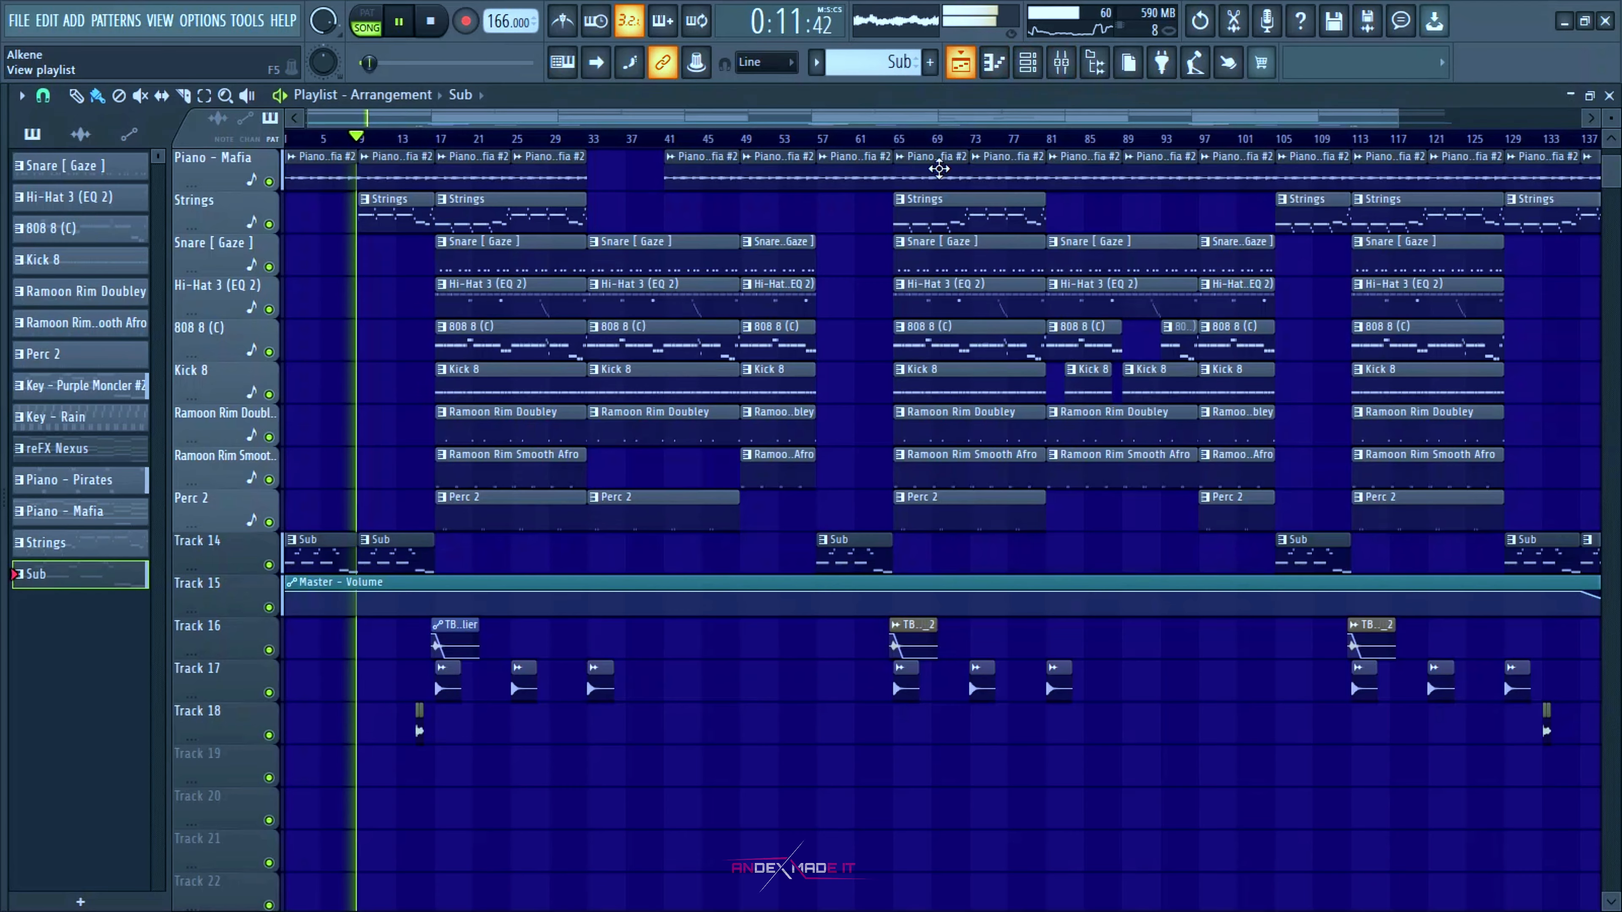